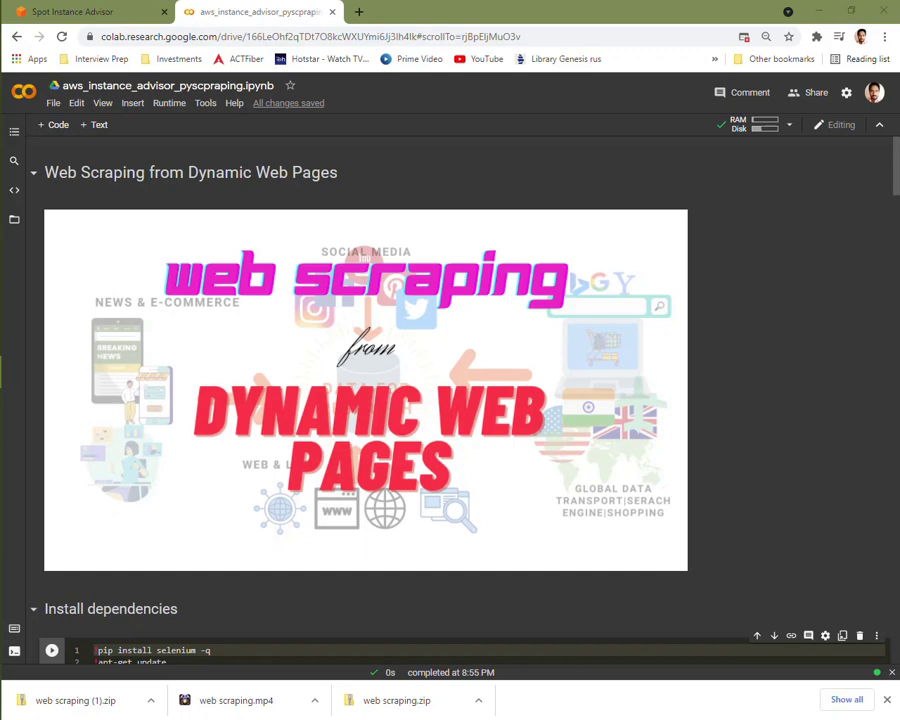
pyautogui.moveTo(170, 58)
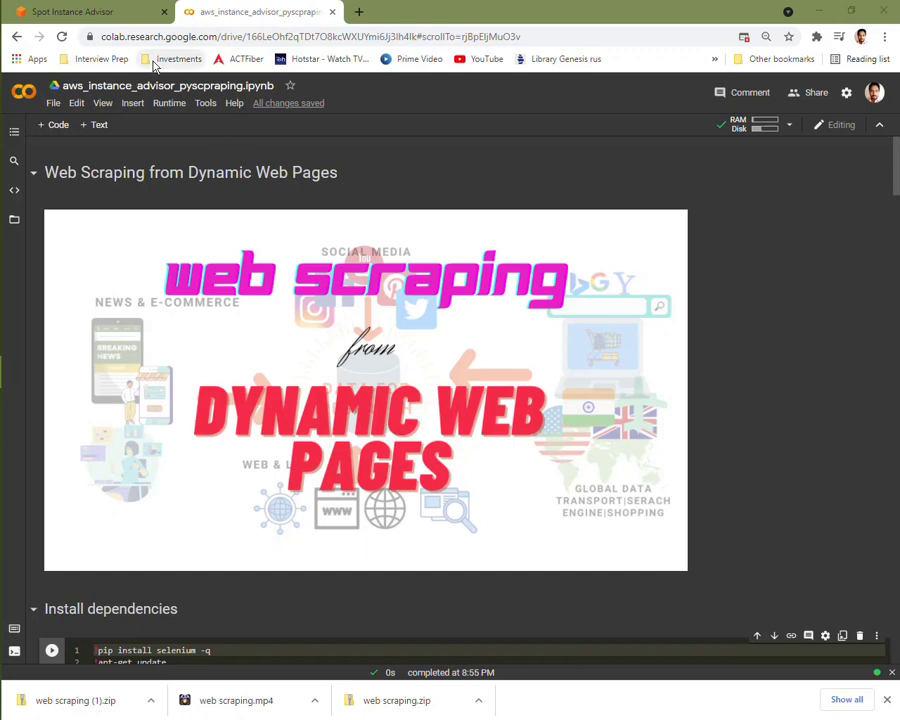
pyautogui.moveTo(192, 322)
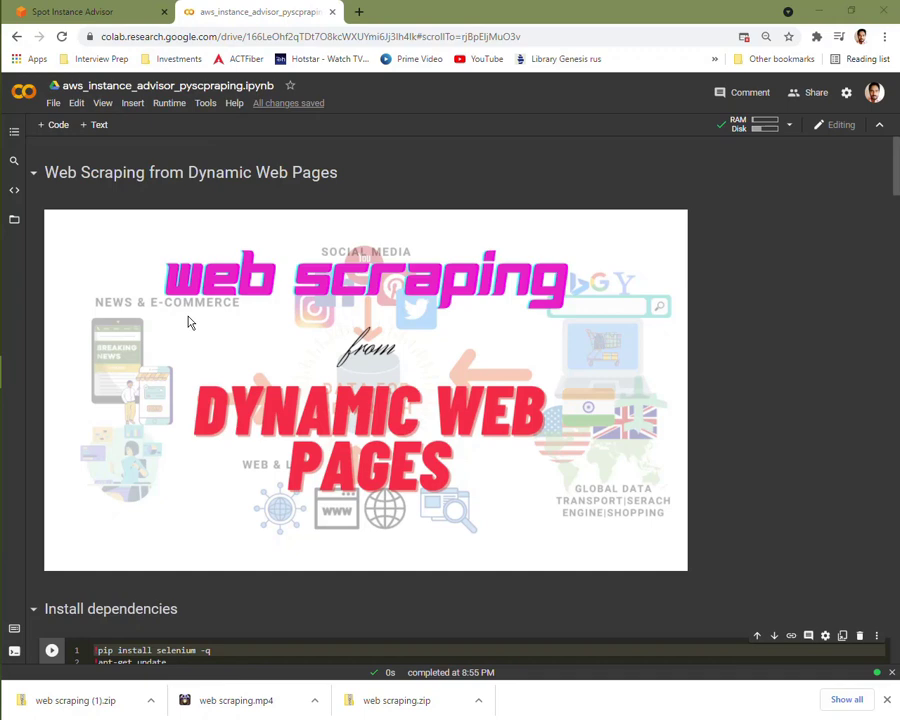
pyautogui.moveTo(156, 356)
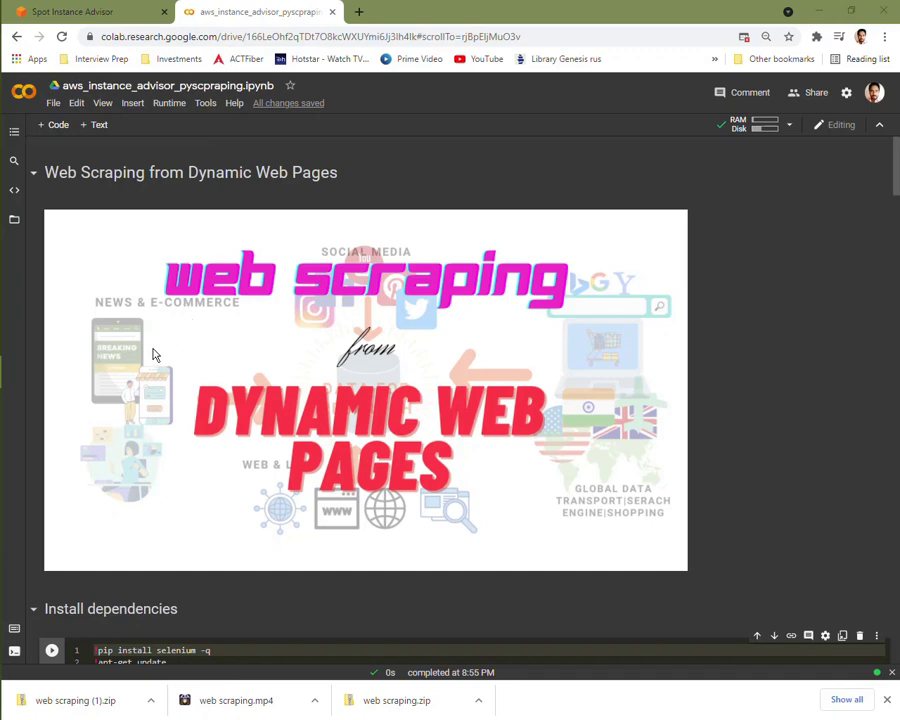
# Step: Bring up the Spot Instance Advisor table for US East (Ohio) Linux/UNIX with its first ten instance types
pyautogui.click(84, 12)
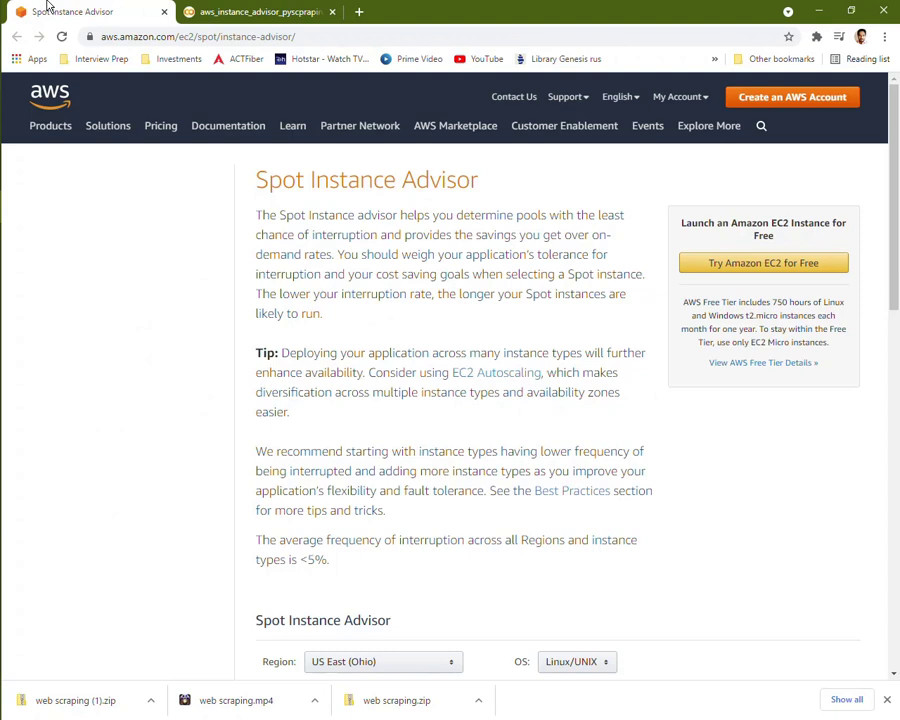
pyautogui.moveTo(64, 190)
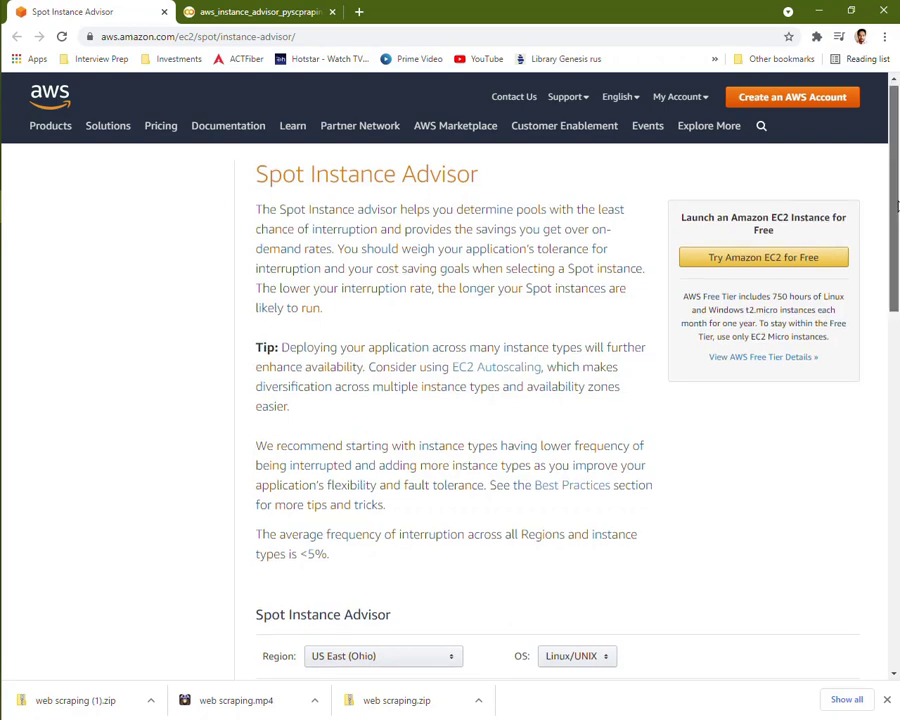
pyautogui.scroll(-3)
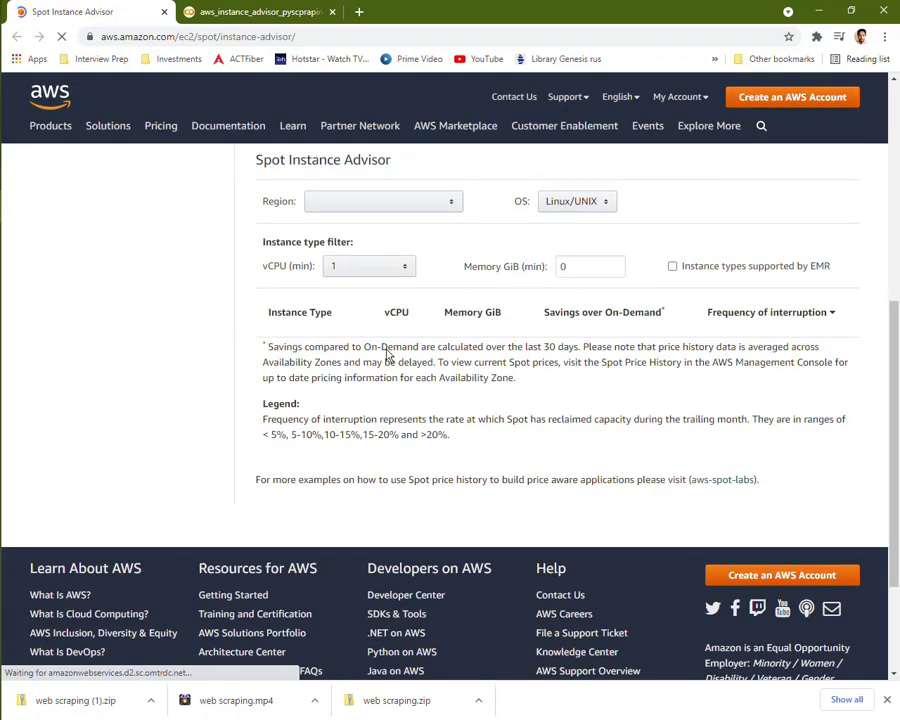
pyautogui.scroll(3)
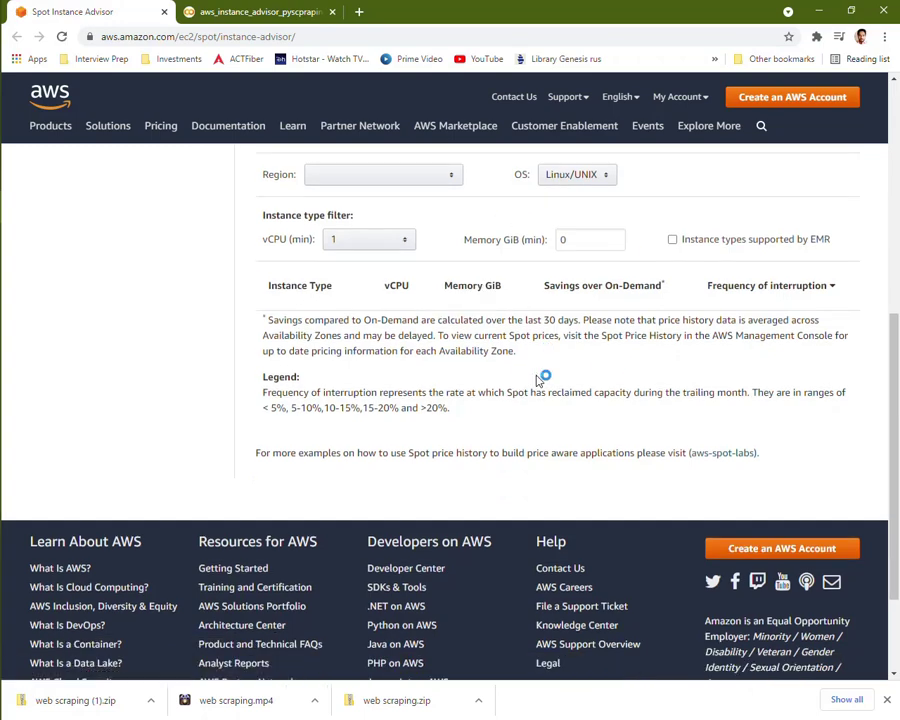
pyautogui.click(384, 174)
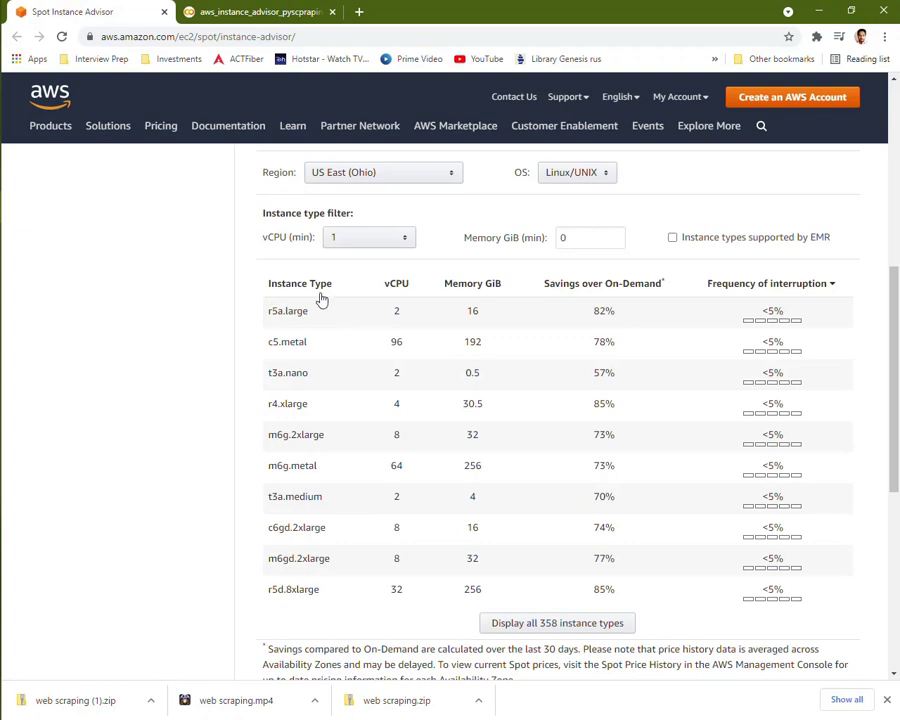
pyautogui.moveTo(332, 602)
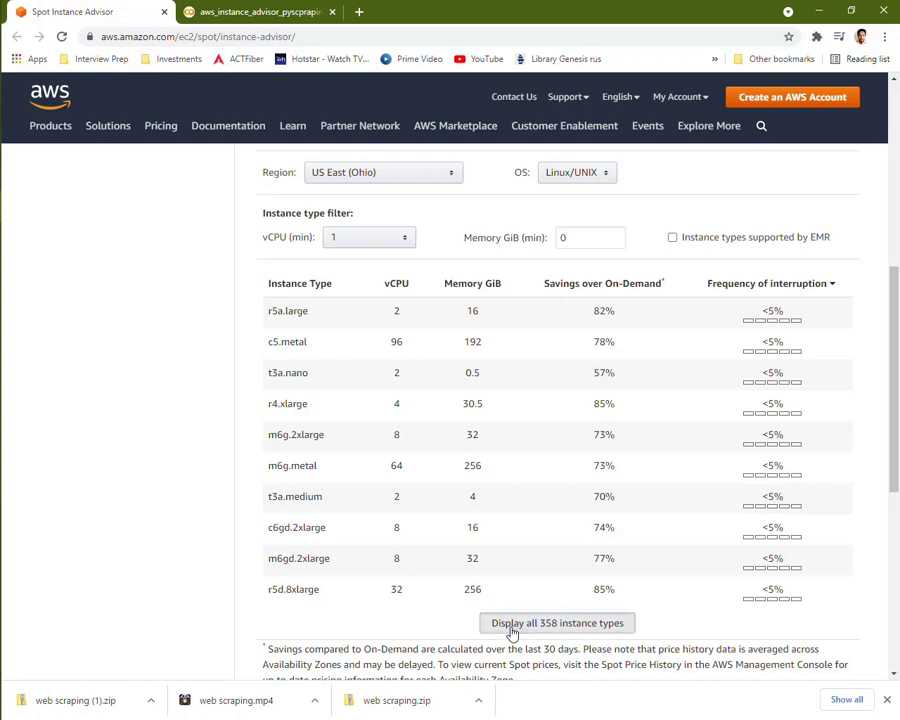
pyautogui.moveTo(548, 624)
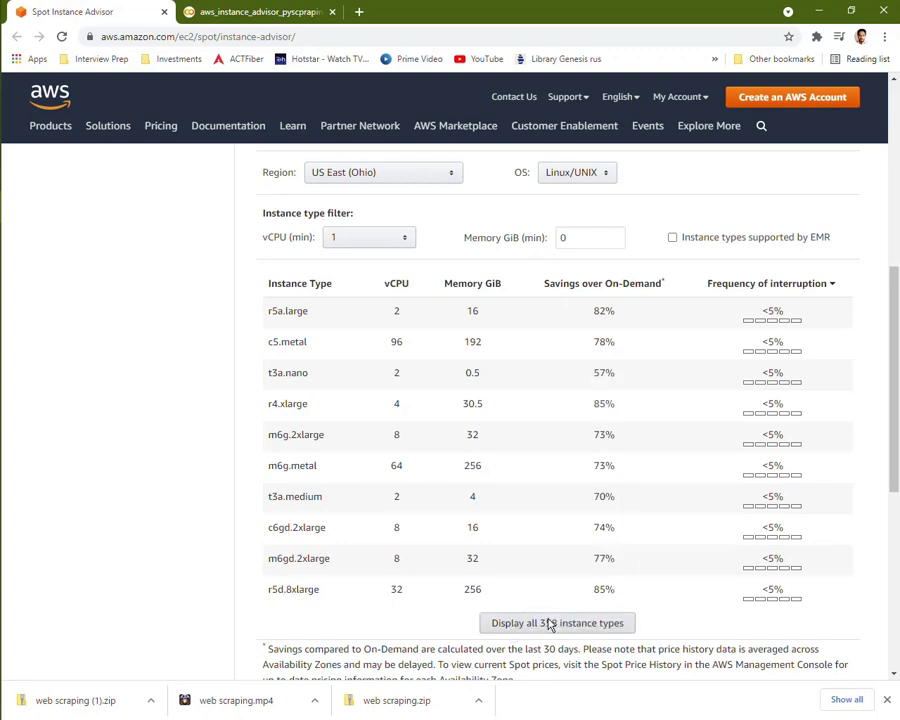
# Step: Inspect the 'Display all 358 instance types' button's markup in DevTools and review the expanded table
pyautogui.press('F12')
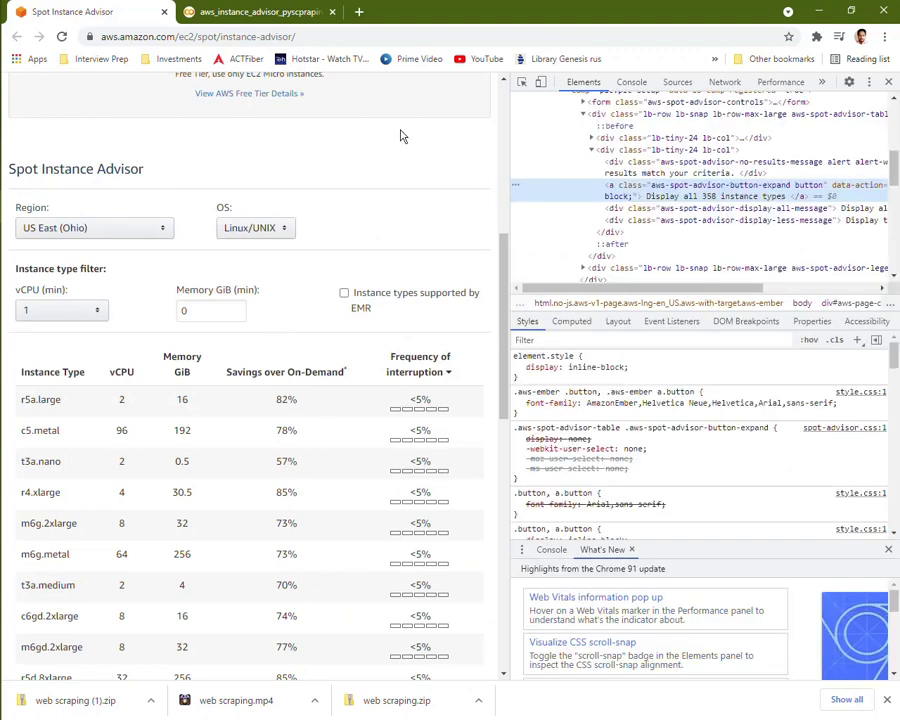
pyautogui.moveTo(584, 186)
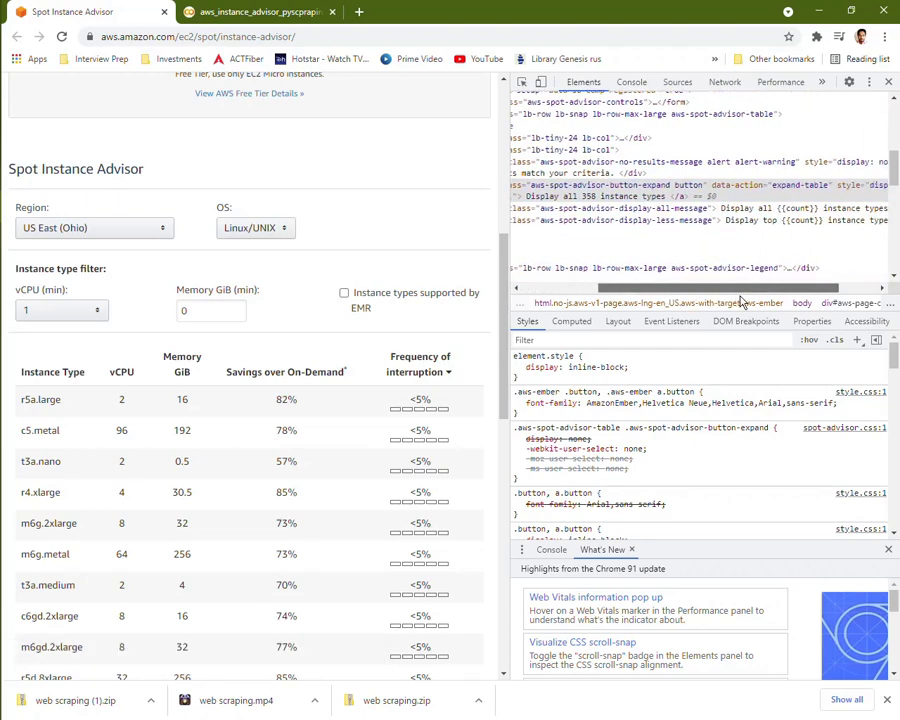
pyautogui.moveTo(764, 184)
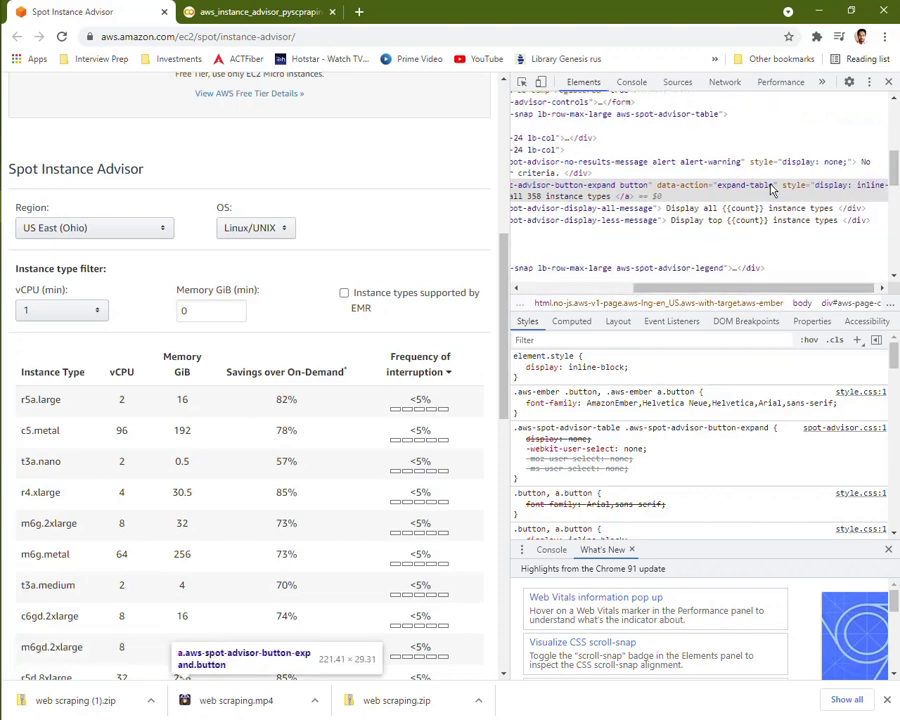
pyautogui.moveTo(750, 290)
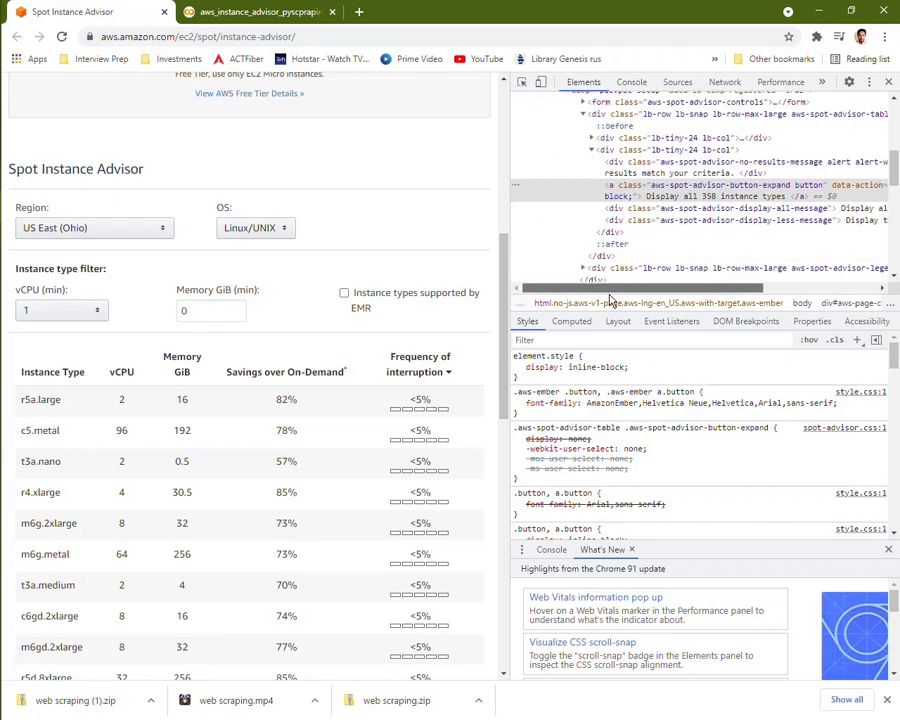
pyautogui.scroll(-3)
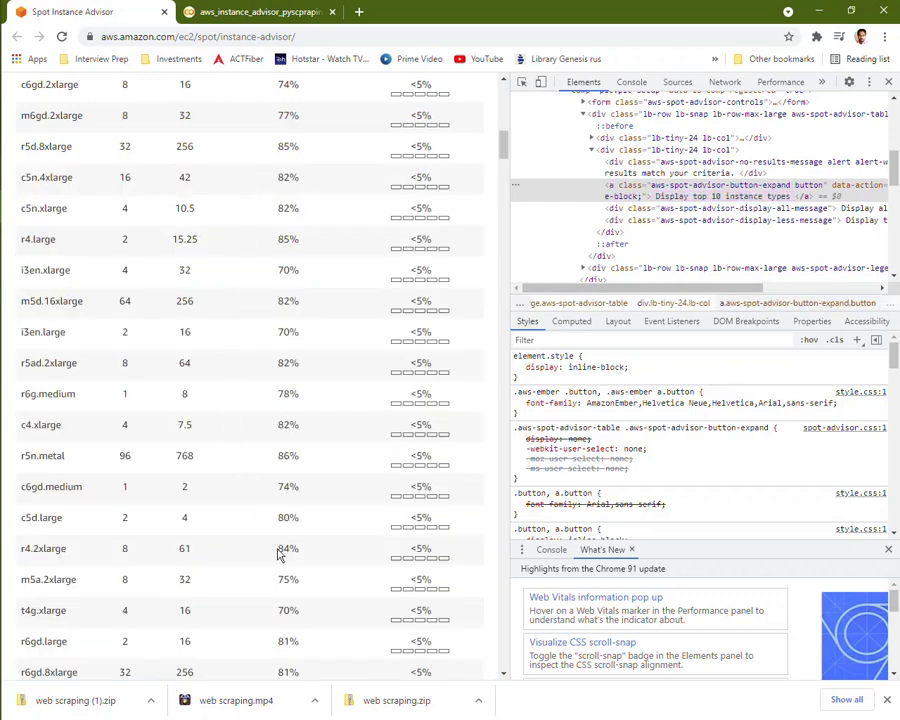
pyautogui.scroll(-3)
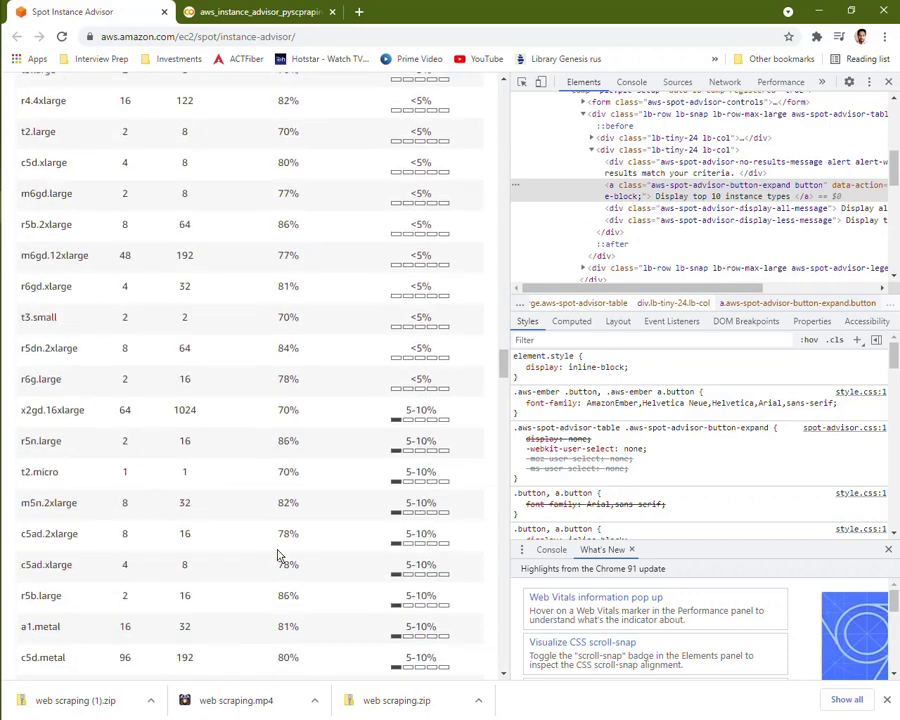
pyautogui.scroll(-3)
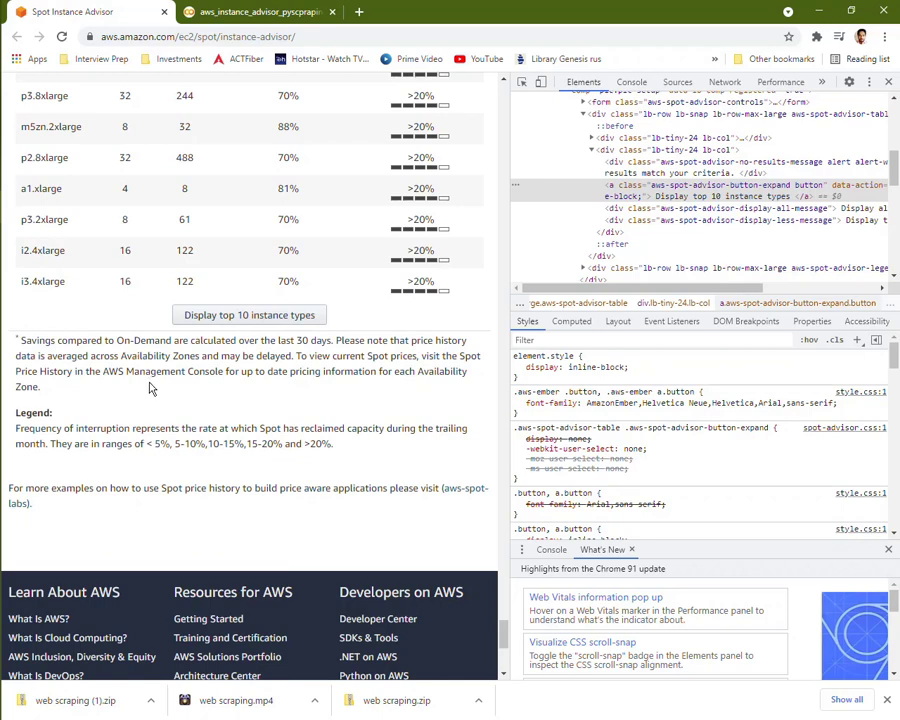
pyautogui.moveTo(190, 370)
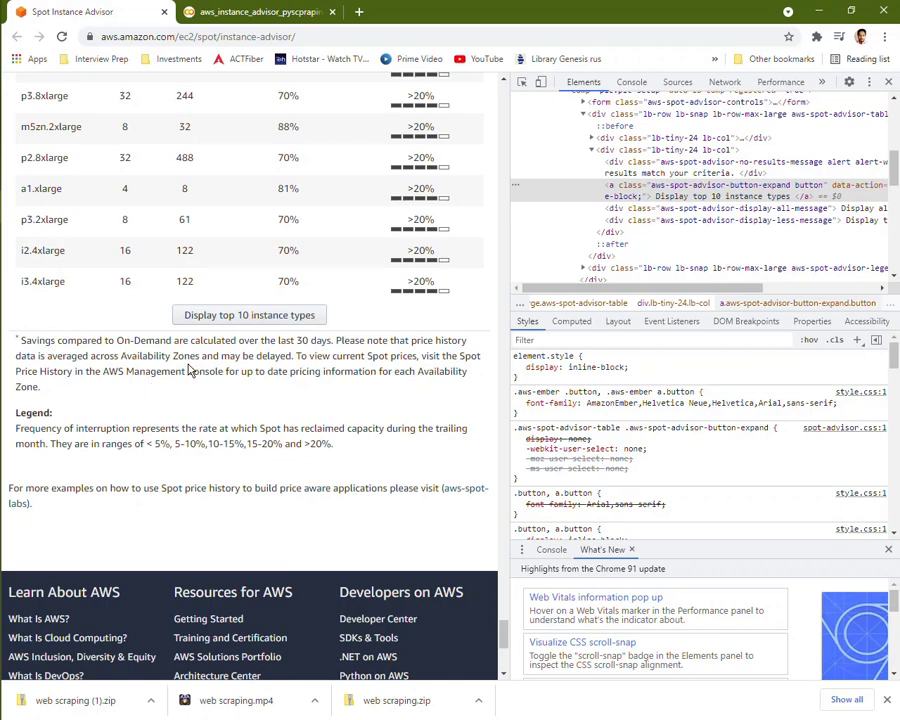
pyautogui.moveTo(232, 336)
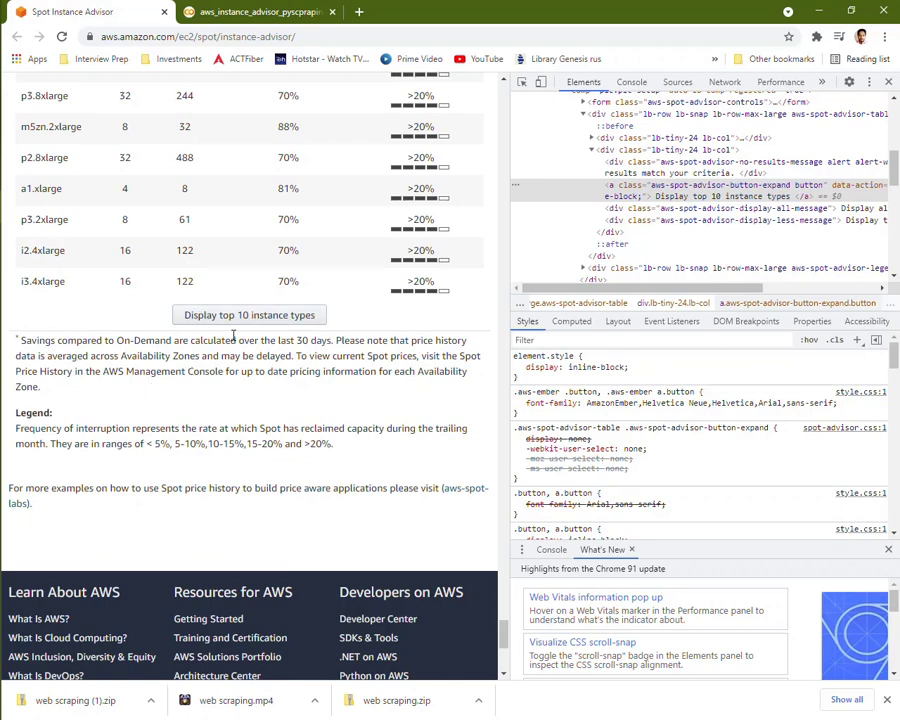
pyautogui.moveTo(248, 428)
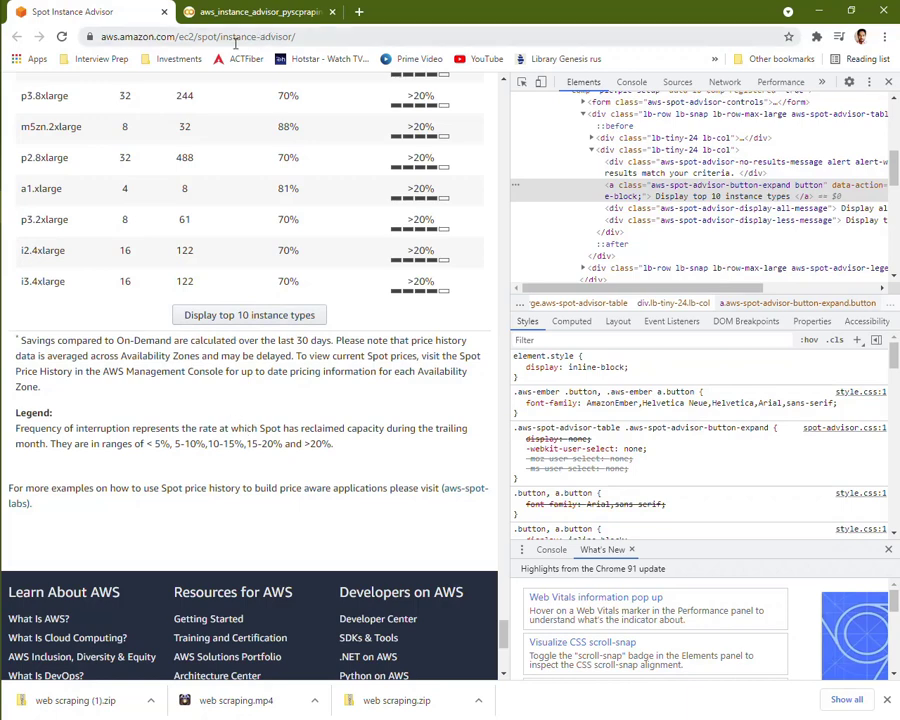
# Step: Return to the Colab notebook and view the finished selenium and chromium-chromedriver install output
pyautogui.click(258, 12)
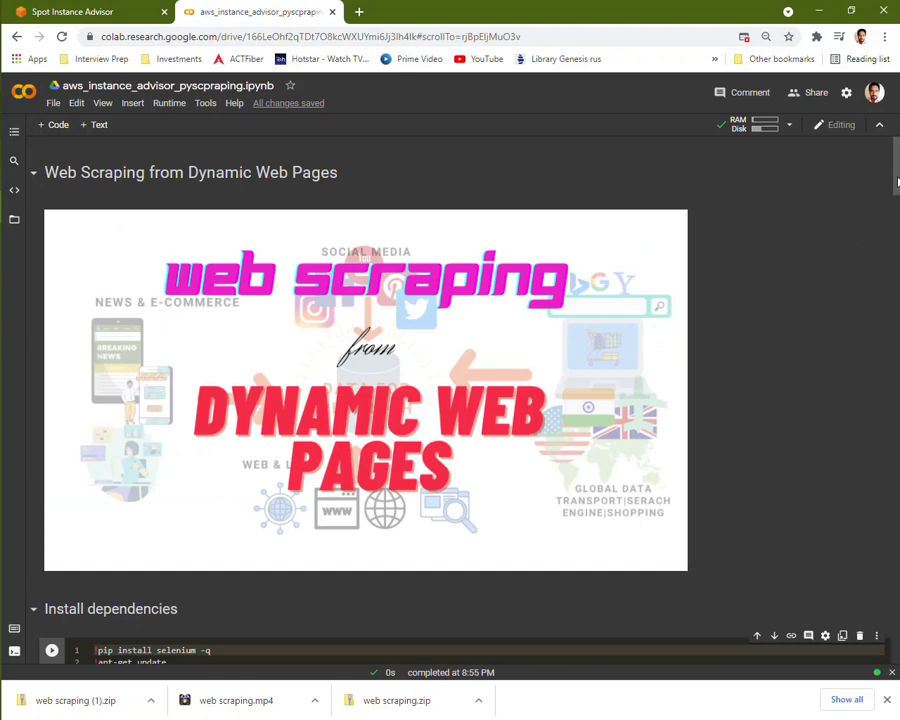
pyautogui.scroll(-3)
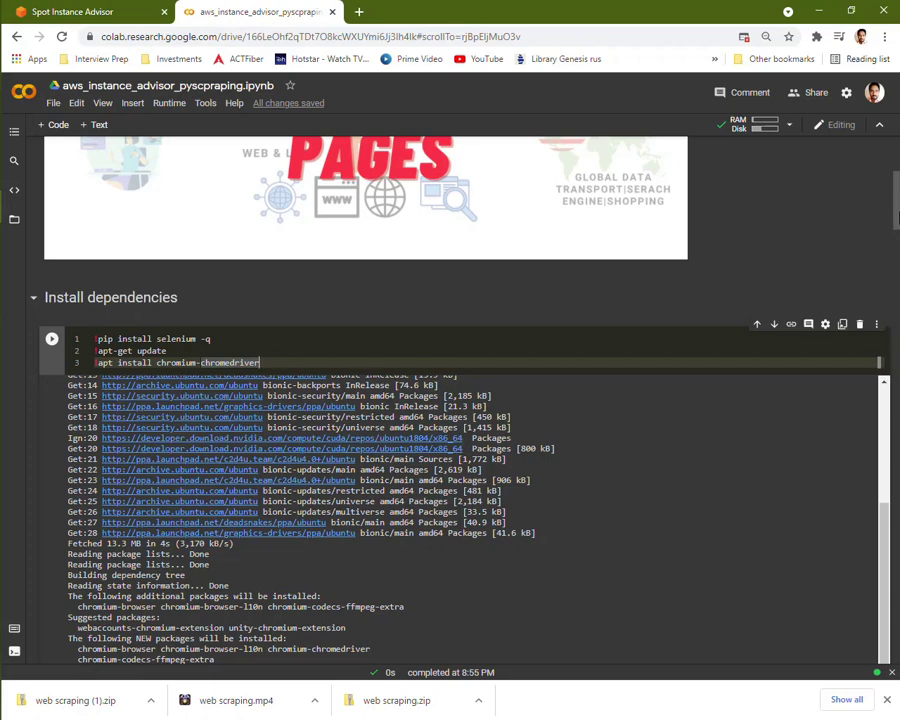
pyautogui.moveTo(52, 338)
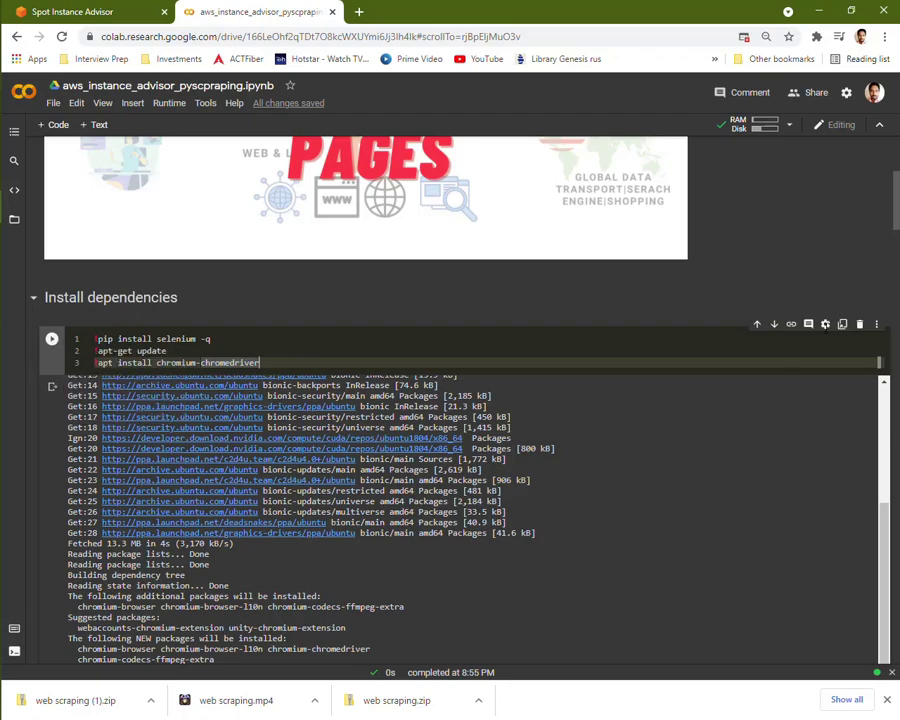
pyautogui.scroll(-3)
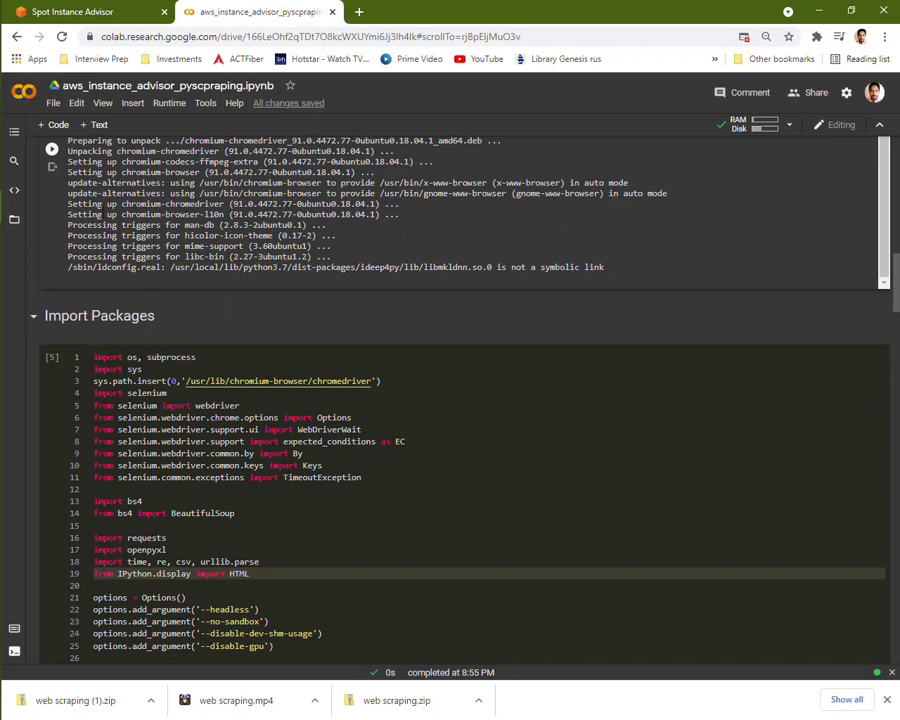
pyautogui.moveTo(896, 288)
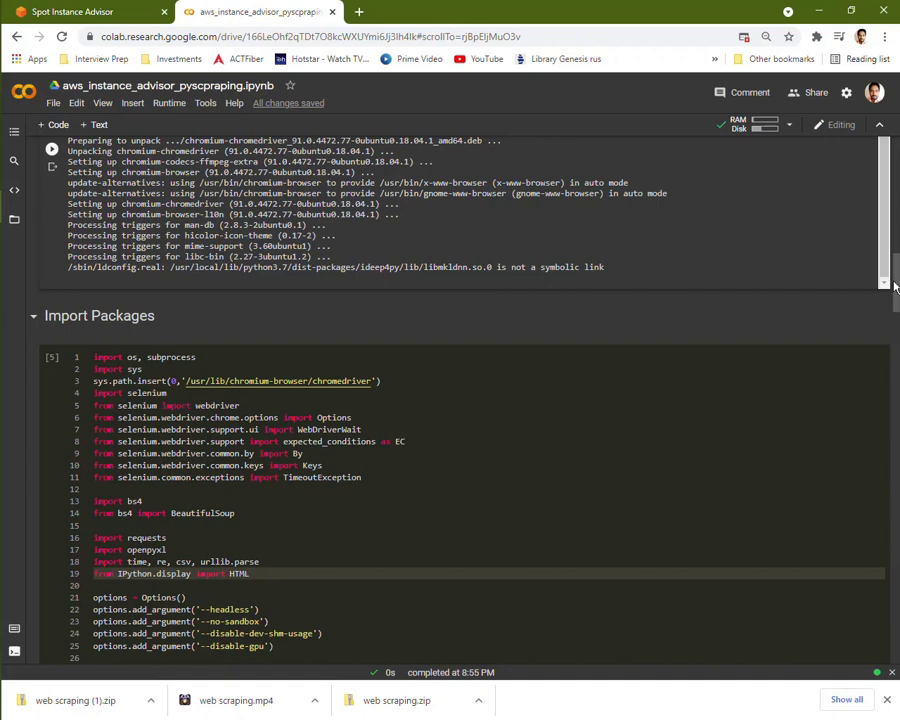
pyautogui.scroll(-3)
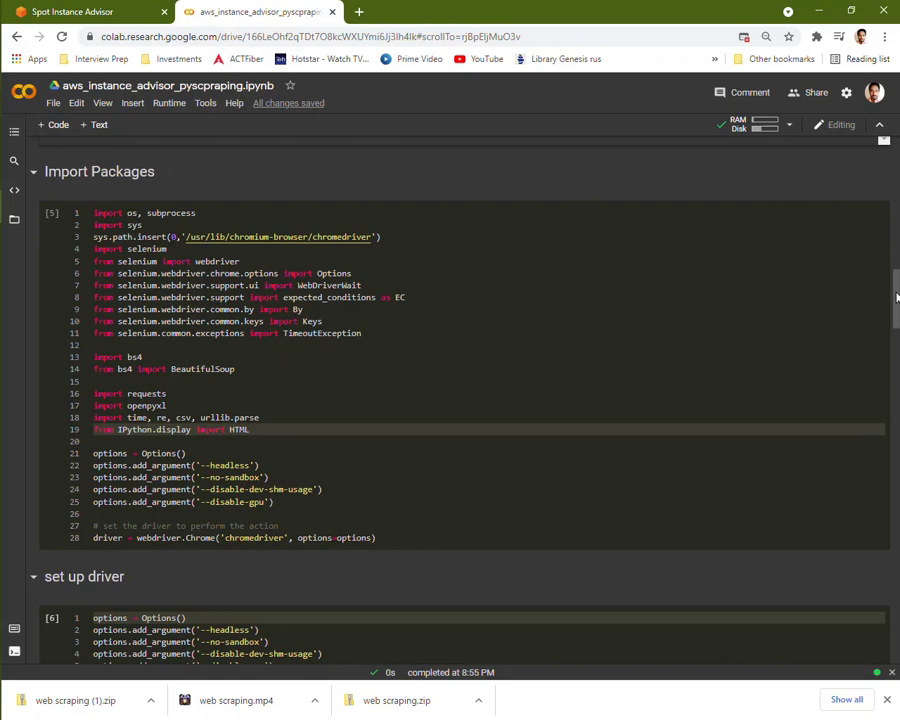
pyautogui.moveTo(534, 368)
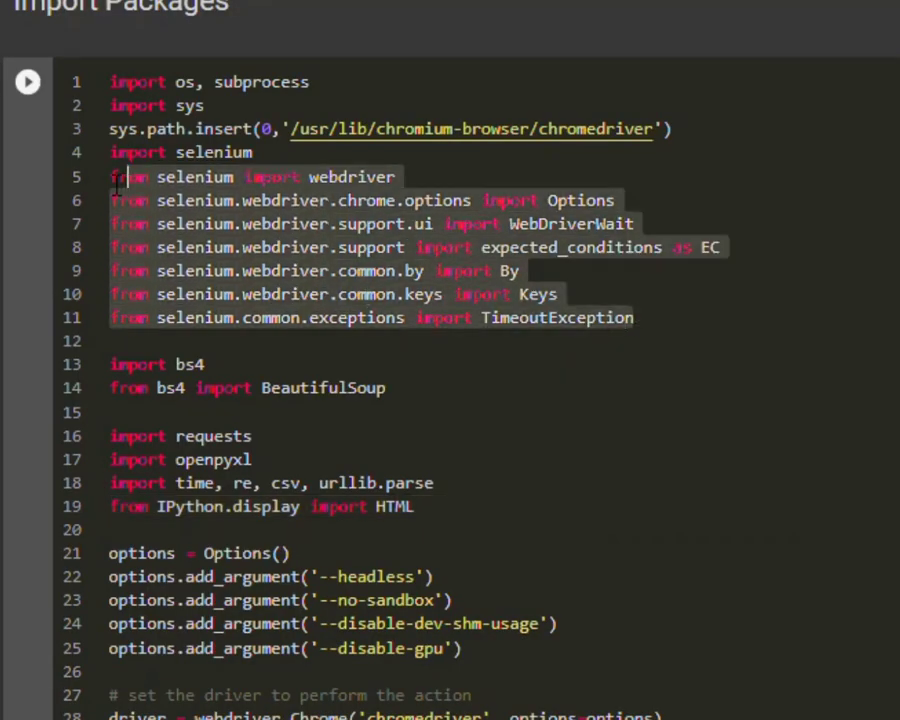
pyautogui.moveTo(108, 192)
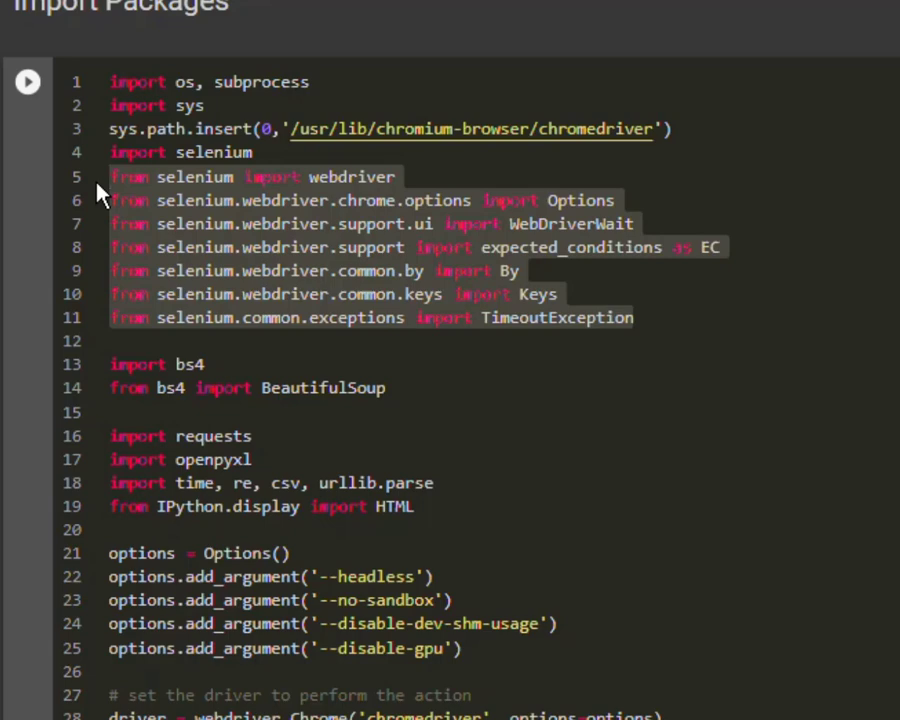
pyautogui.moveTo(648, 376)
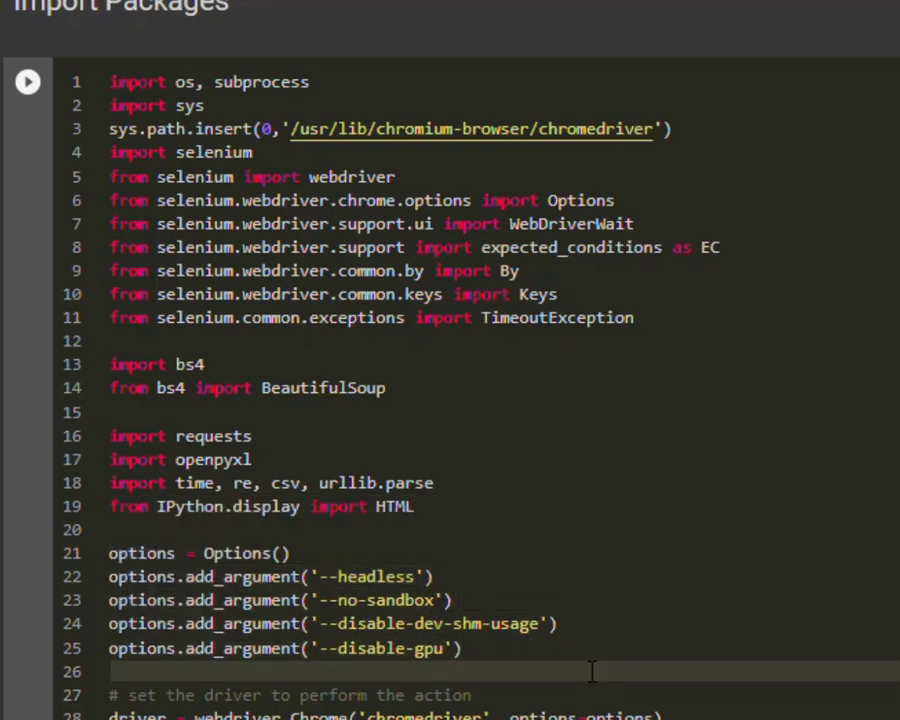
pyautogui.moveTo(348, 672)
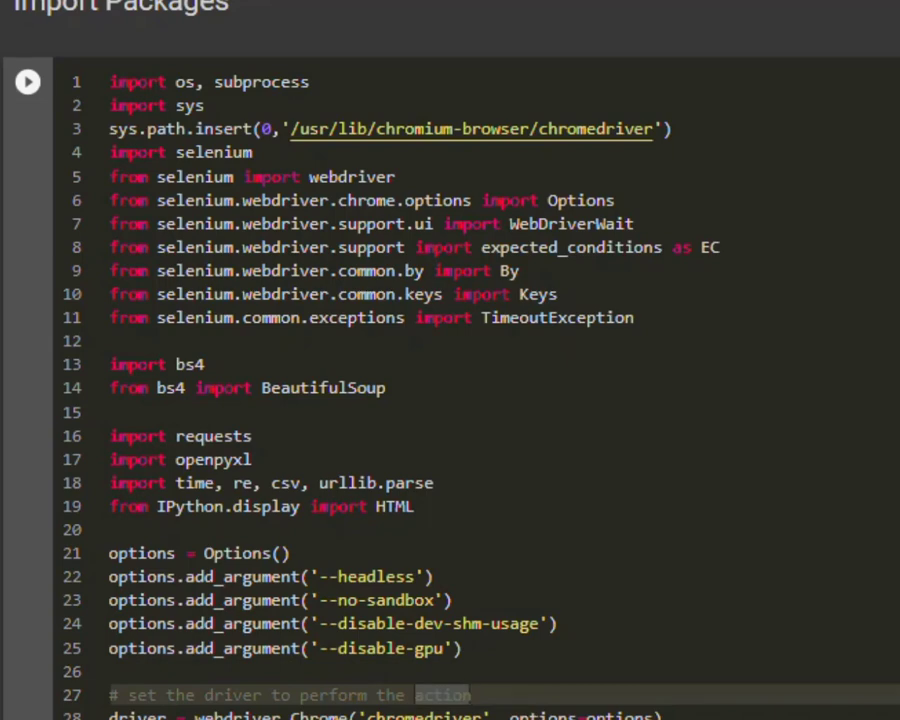
pyautogui.scroll(-3)
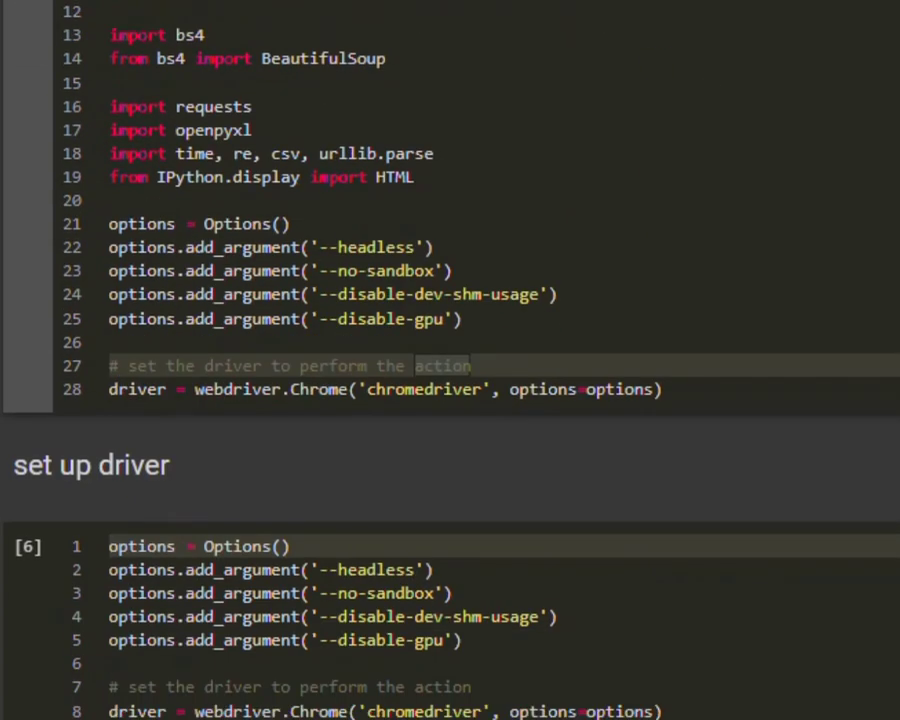
pyautogui.moveTo(644, 468)
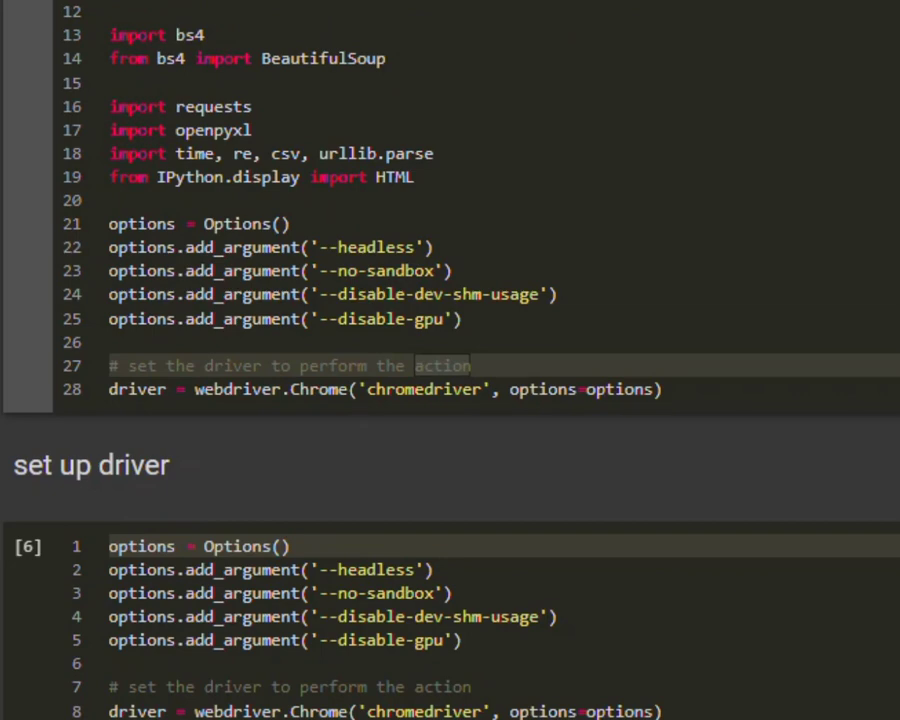
pyautogui.scroll(-3)
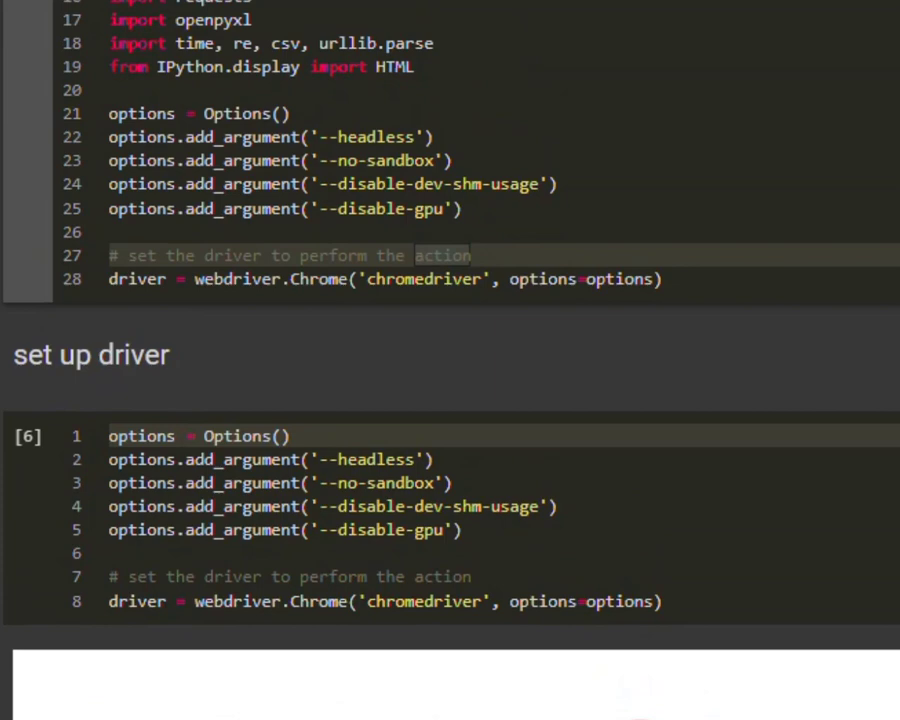
pyautogui.moveTo(740, 318)
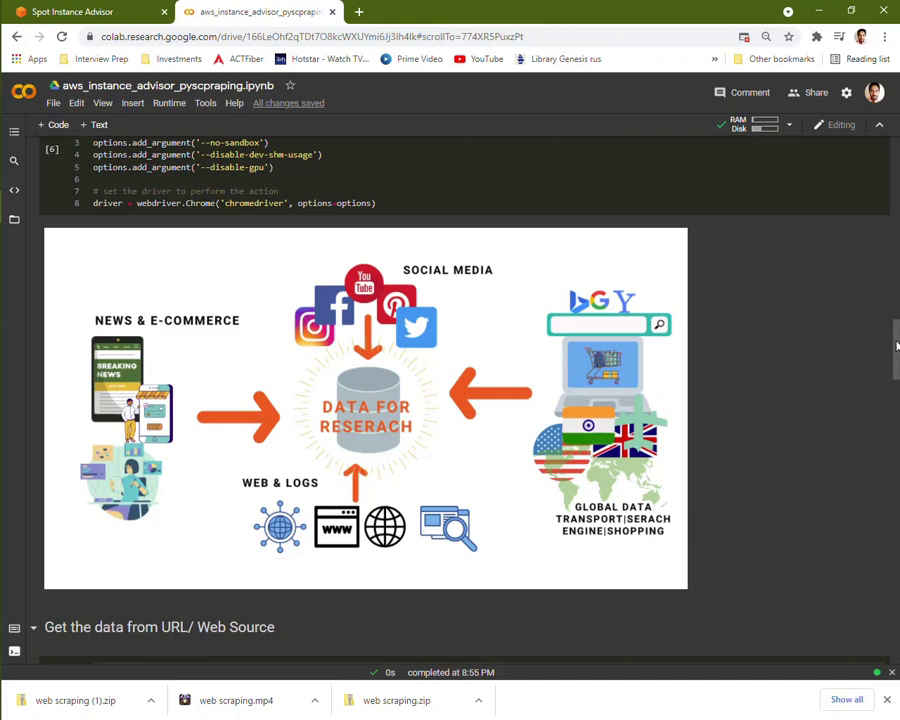
pyautogui.moveTo(816, 306)
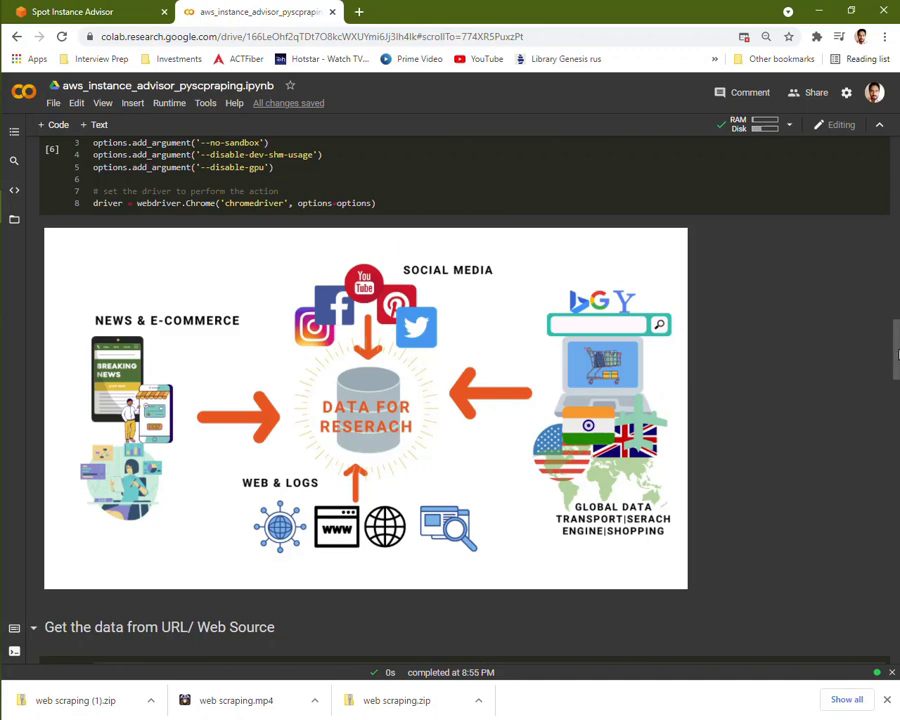
pyautogui.scroll(-3)
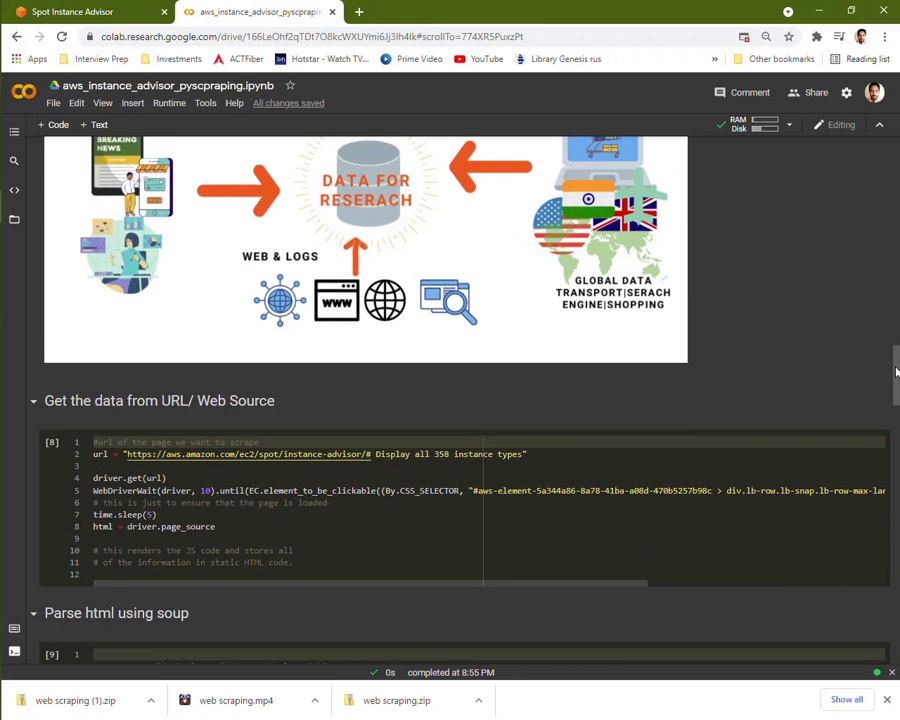
pyautogui.scroll(-3)
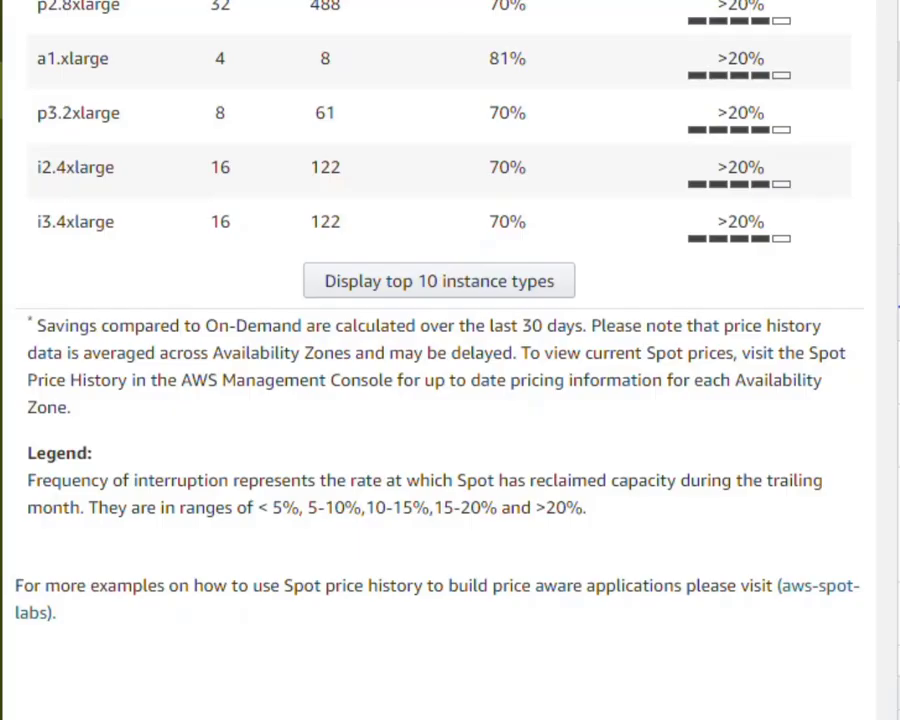
pyautogui.scroll(3)
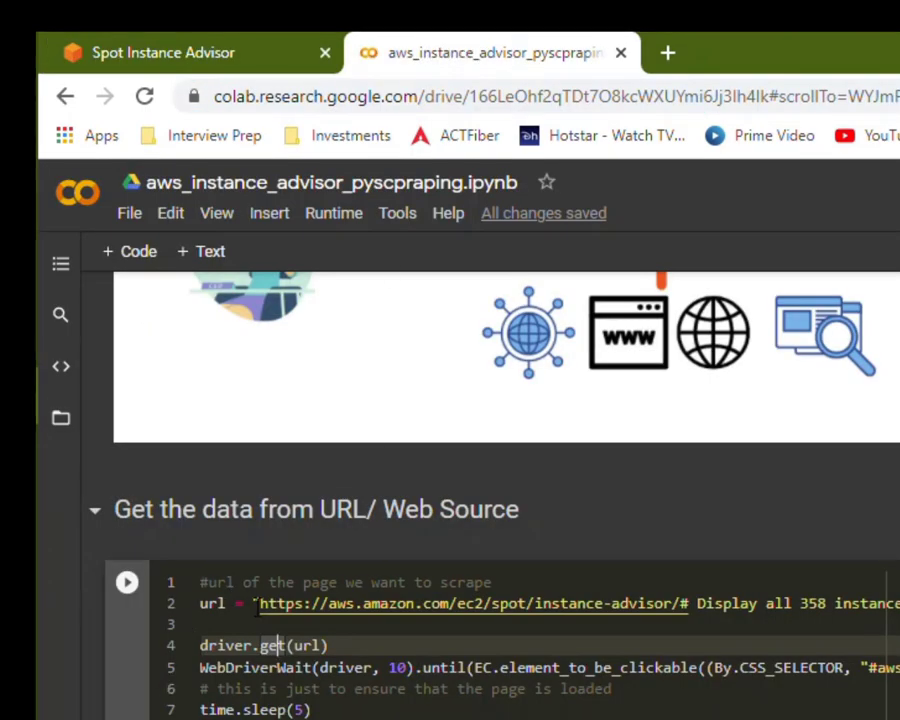
pyautogui.scroll(-3)
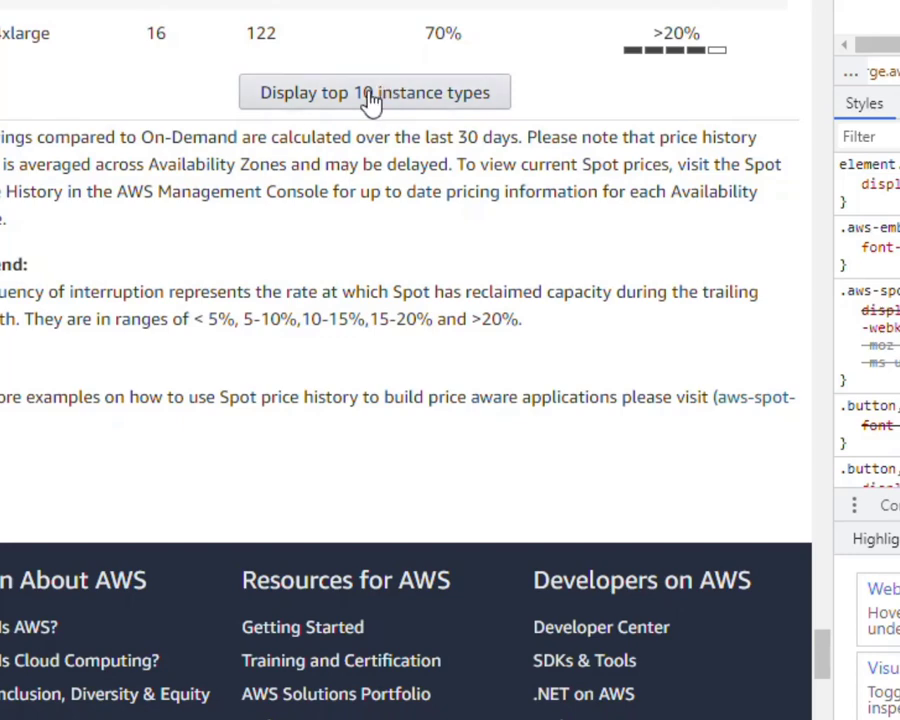
pyautogui.moveTo(436, 110)
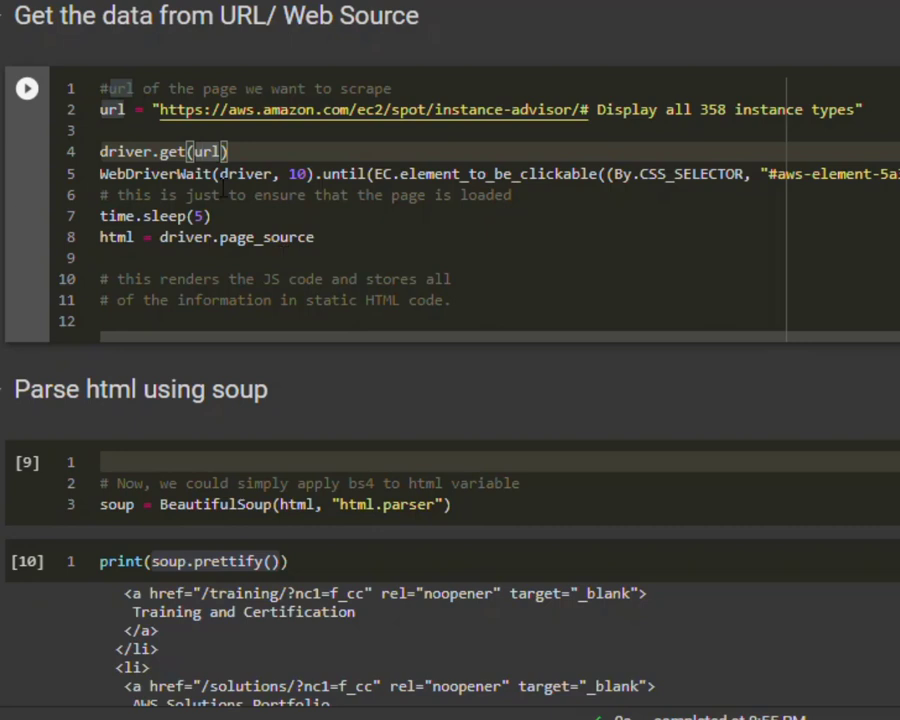
pyautogui.moveTo(150, 172)
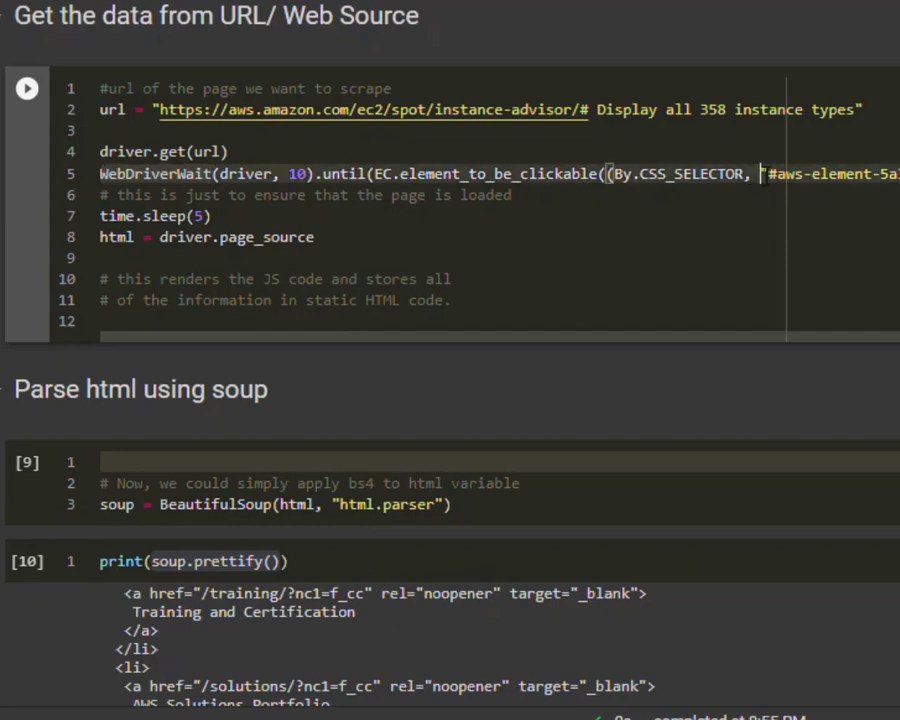
# Step: Inspect the 'Display all 358 instance types' button and toggle its inline-block display style
pyautogui.hscroll(3)
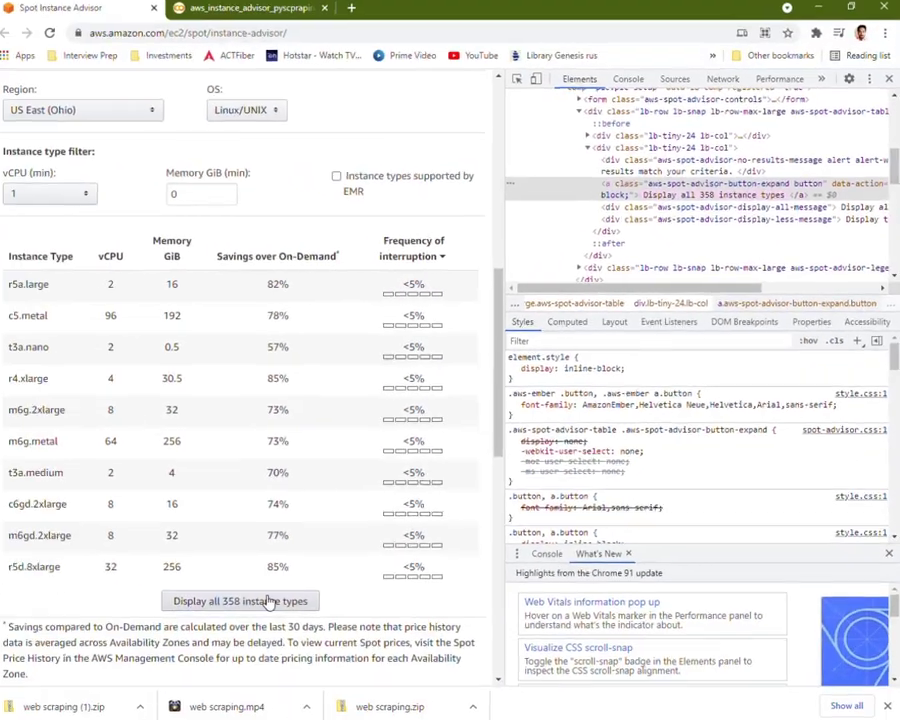
pyautogui.rightClick(240, 596)
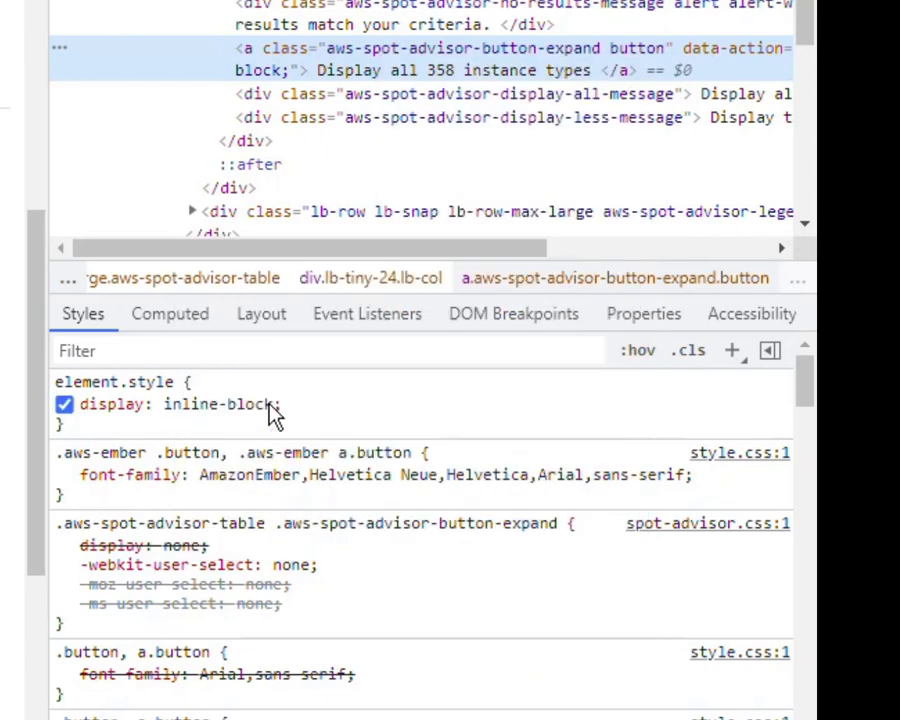
pyautogui.click(64, 404)
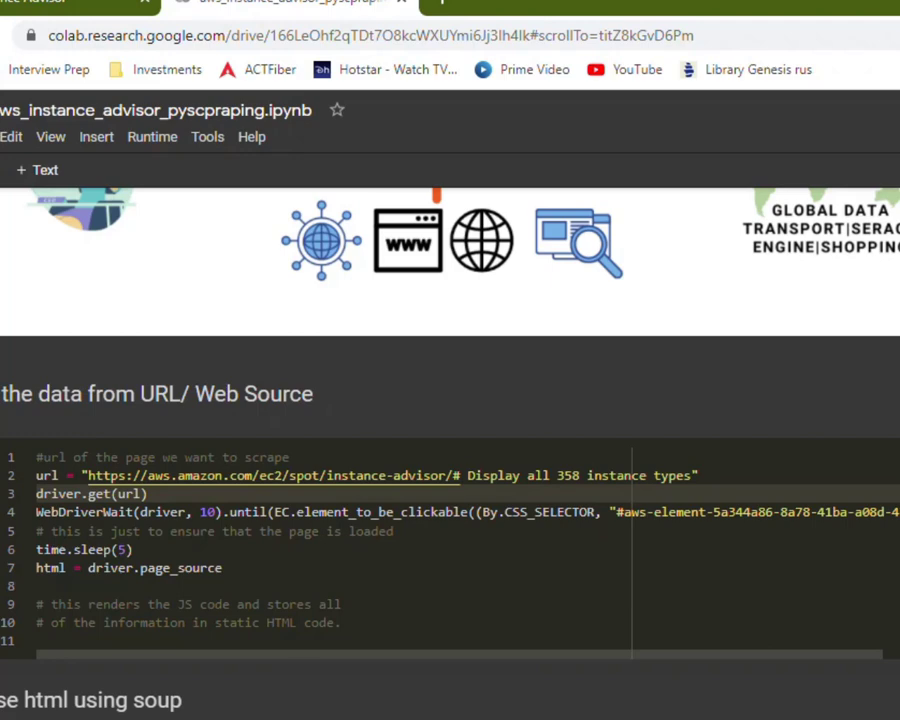
# Step: Re-run the soup cell to print the prettified HTML of the scraped page
pyautogui.scroll(-3)
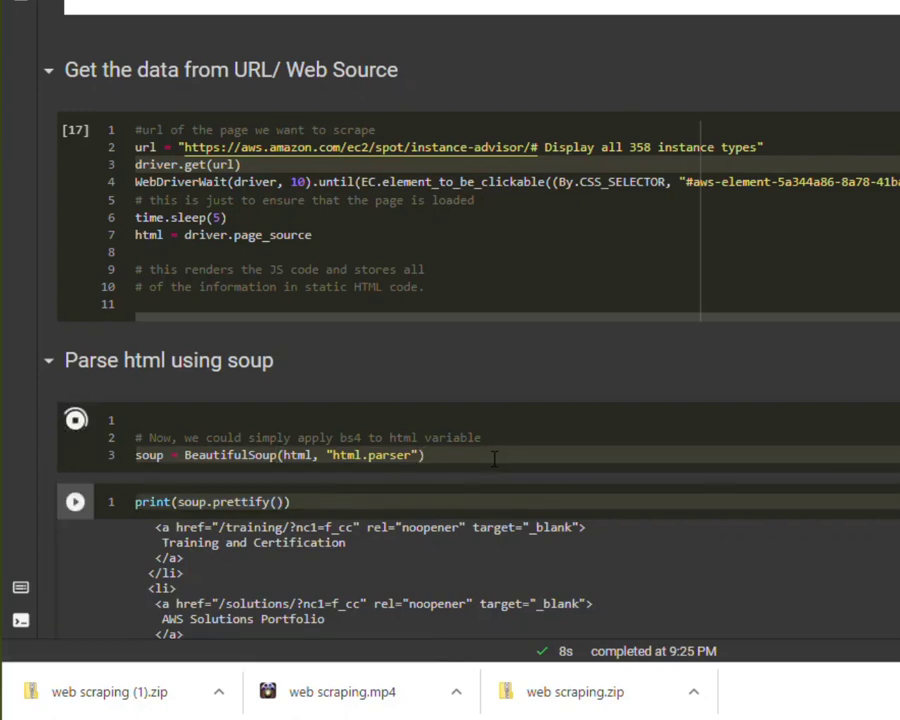
pyautogui.click(76, 420)
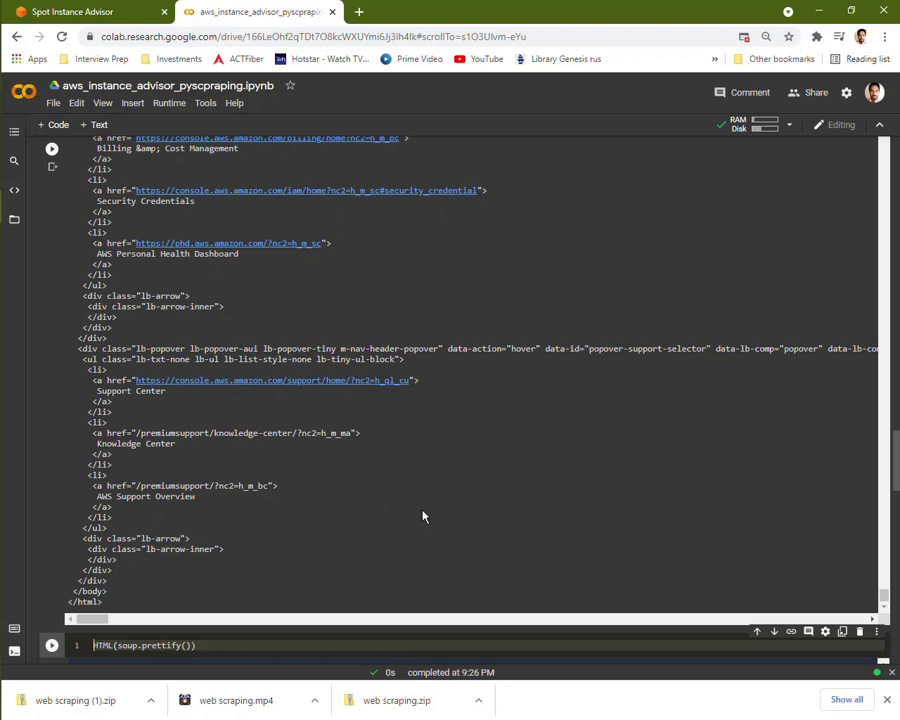
# Step: Render the scraped Spot Instance Advisor page with HTML(soup.prettify()) and review its instance table and footer
pyautogui.click(52, 148)
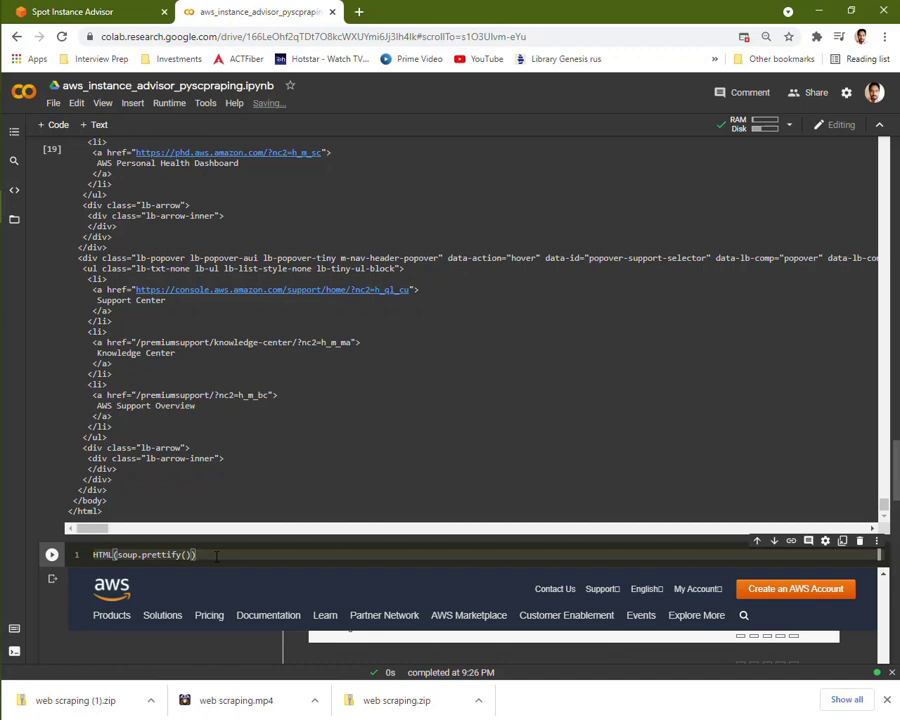
pyautogui.click(52, 554)
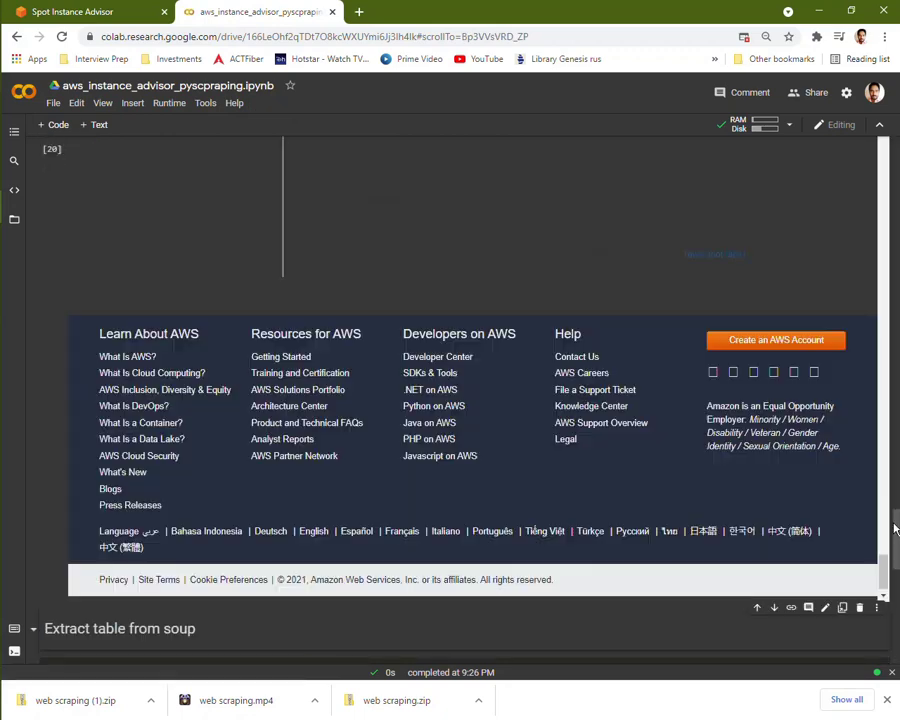
pyautogui.scroll(3)
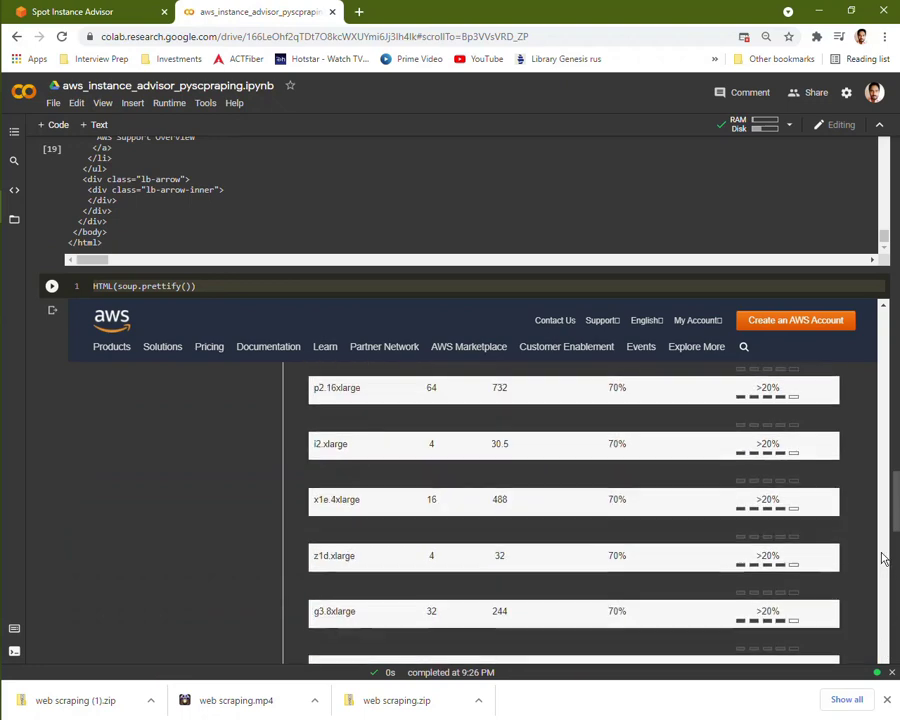
pyautogui.scroll(-3)
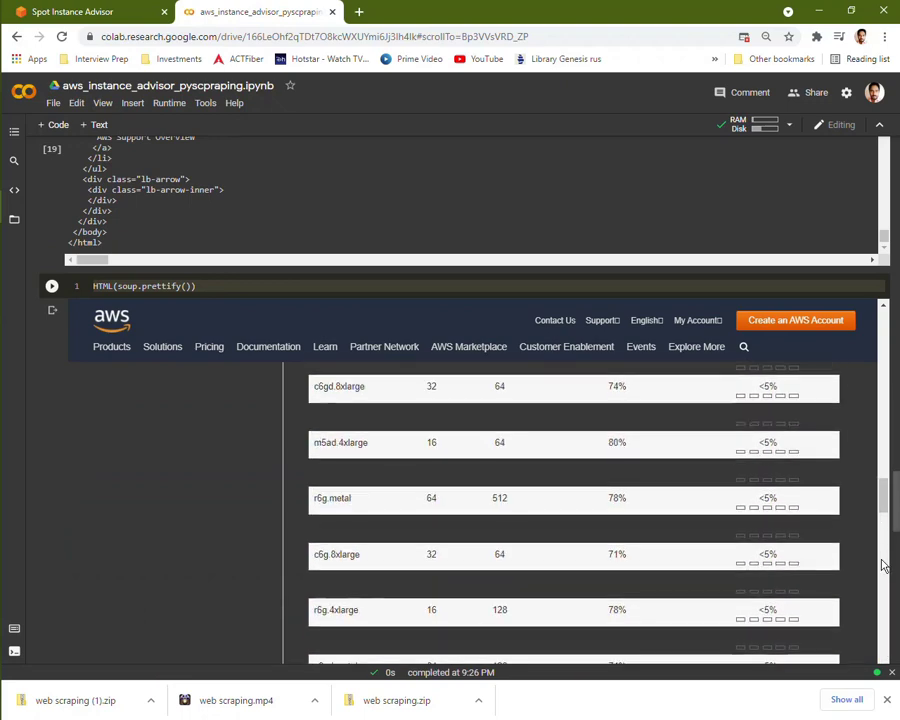
pyautogui.scroll(-3)
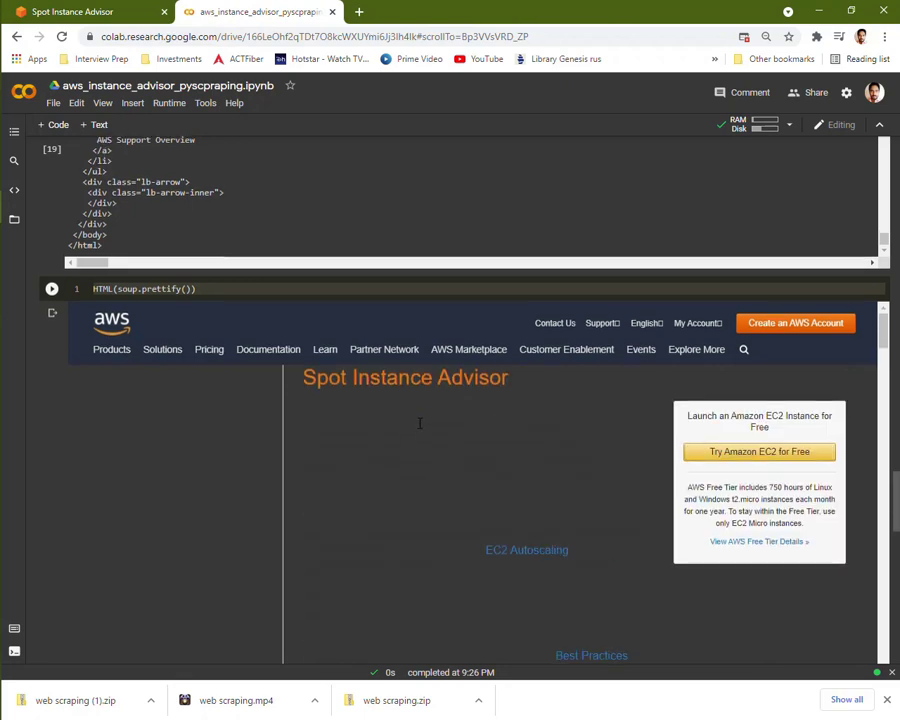
pyautogui.scroll(3)
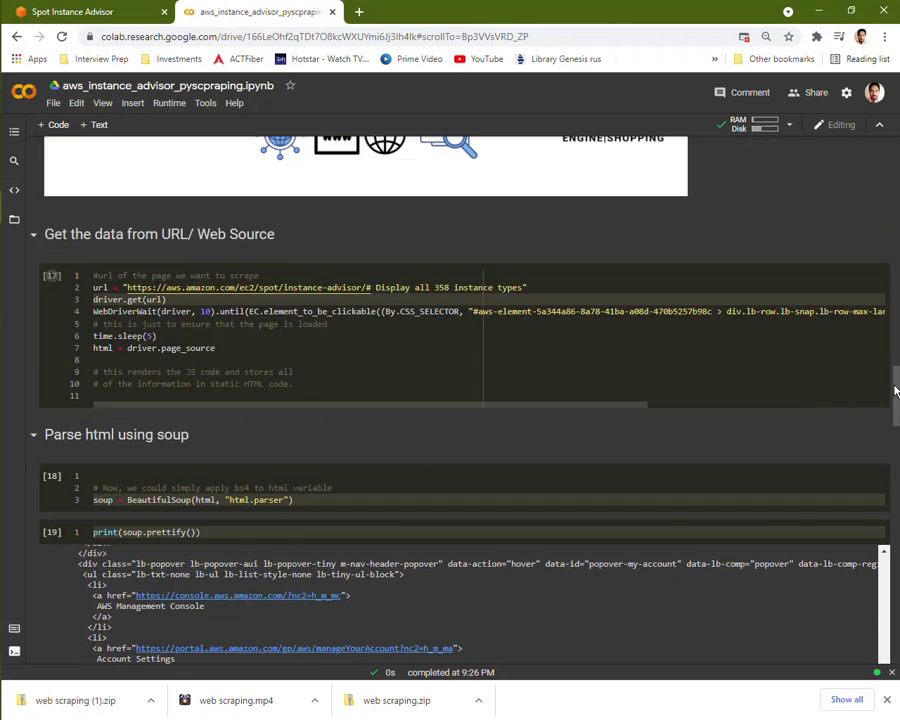
# Step: Run the read_html, df = df[0] and df cells to get the 358-row × 5-column instance-type DataFrame
pyautogui.scroll(-3)
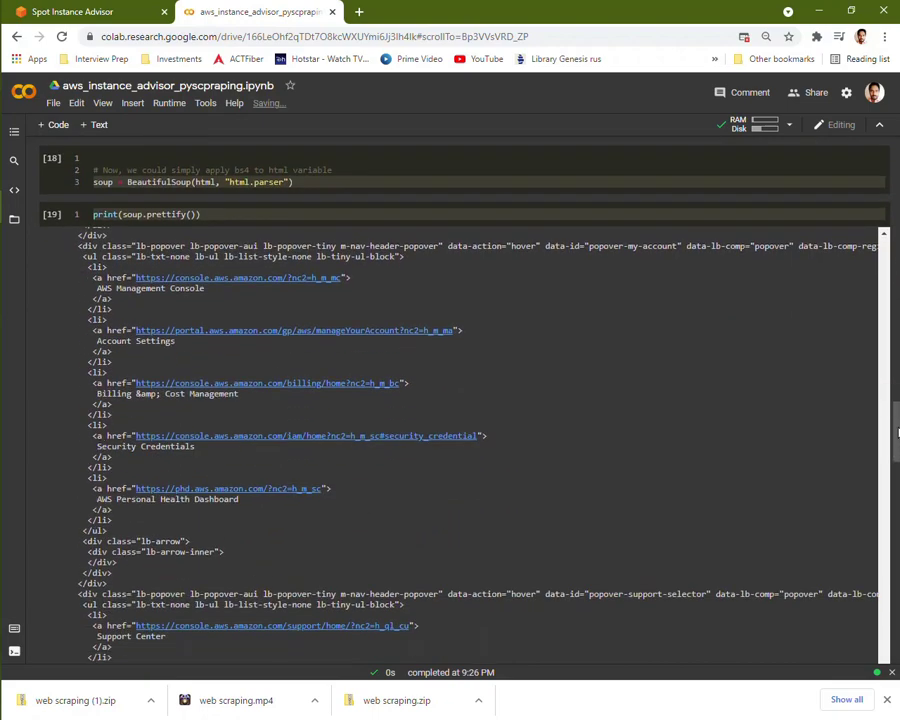
pyautogui.scroll(3)
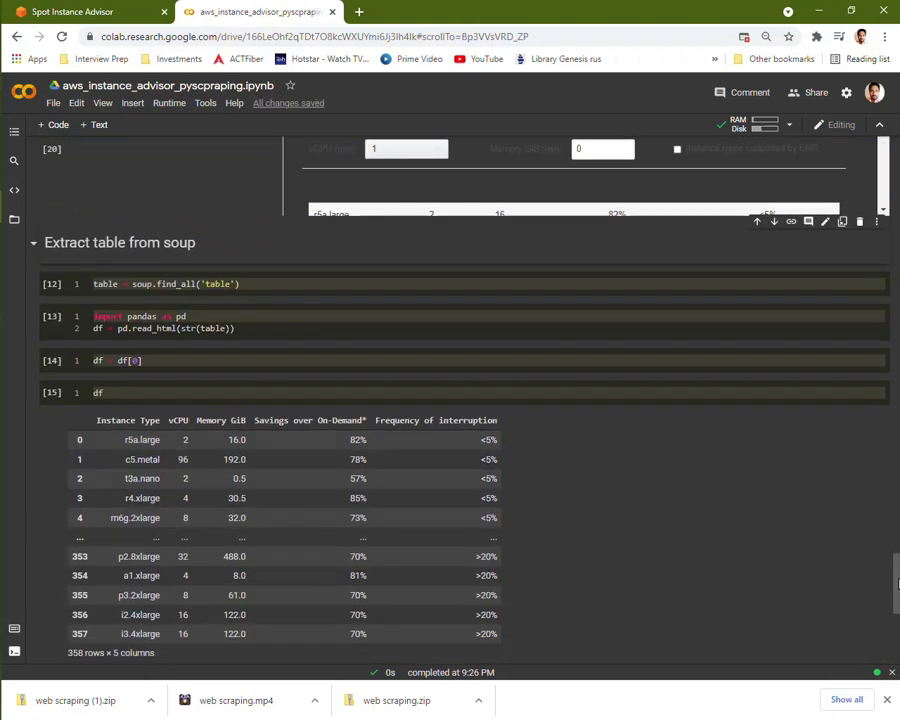
pyautogui.scroll(3)
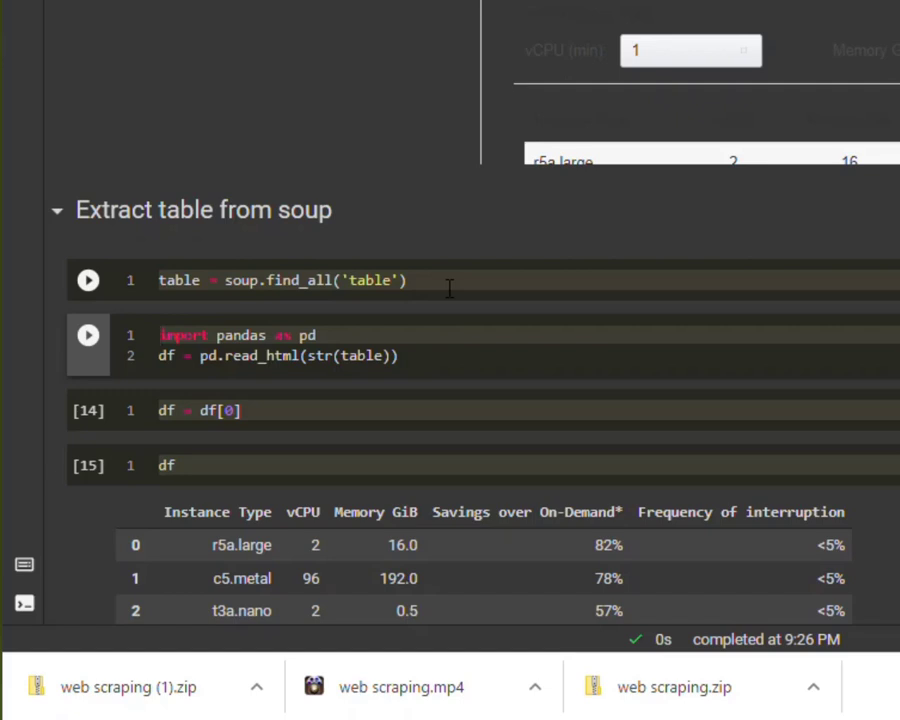
pyautogui.click(88, 336)
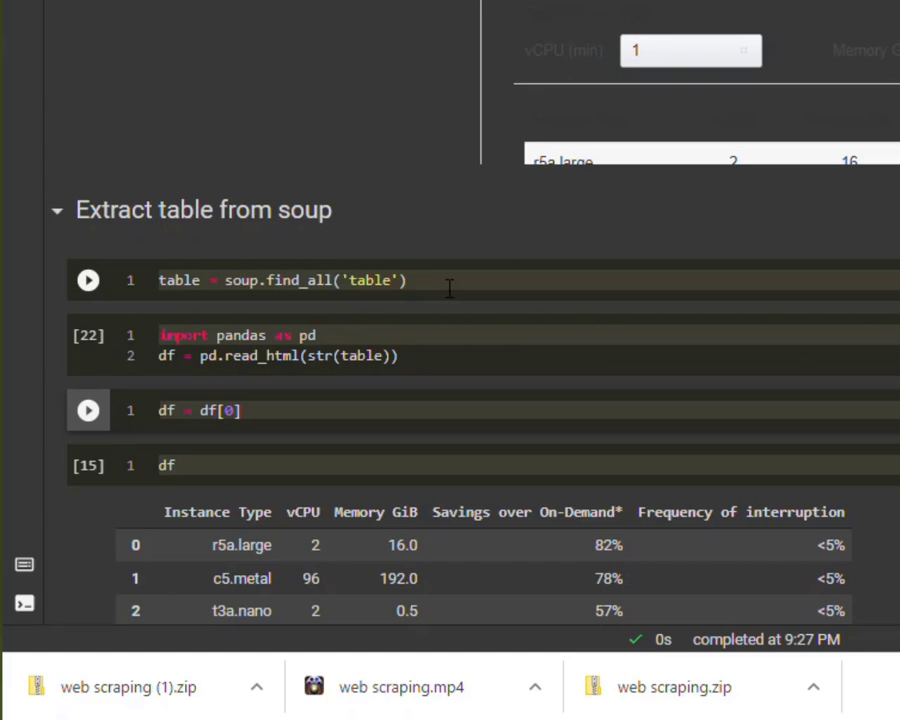
pyautogui.click(88, 410)
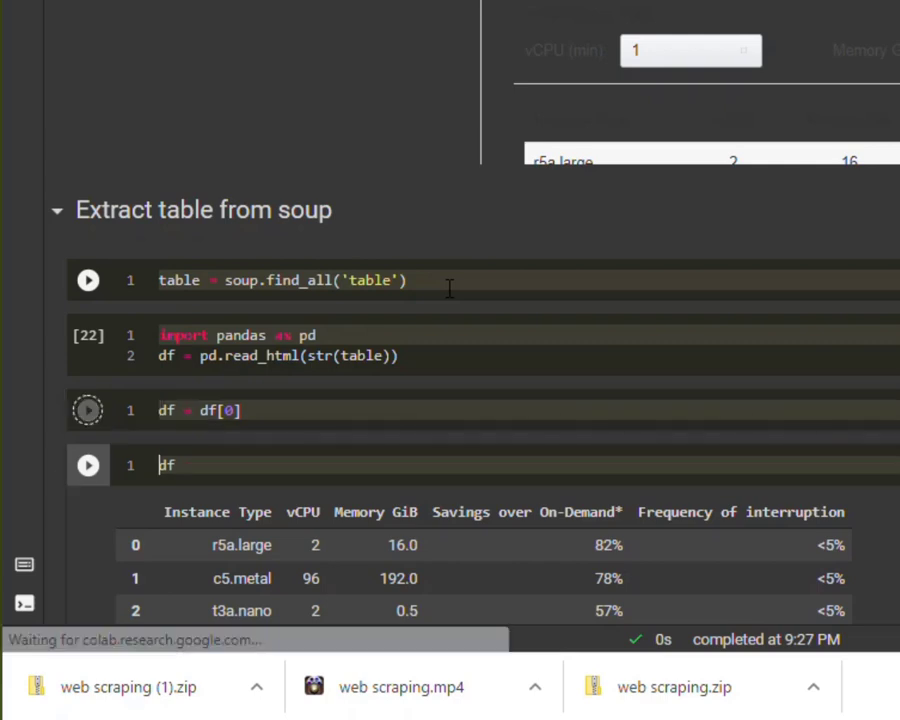
pyautogui.click(88, 410)
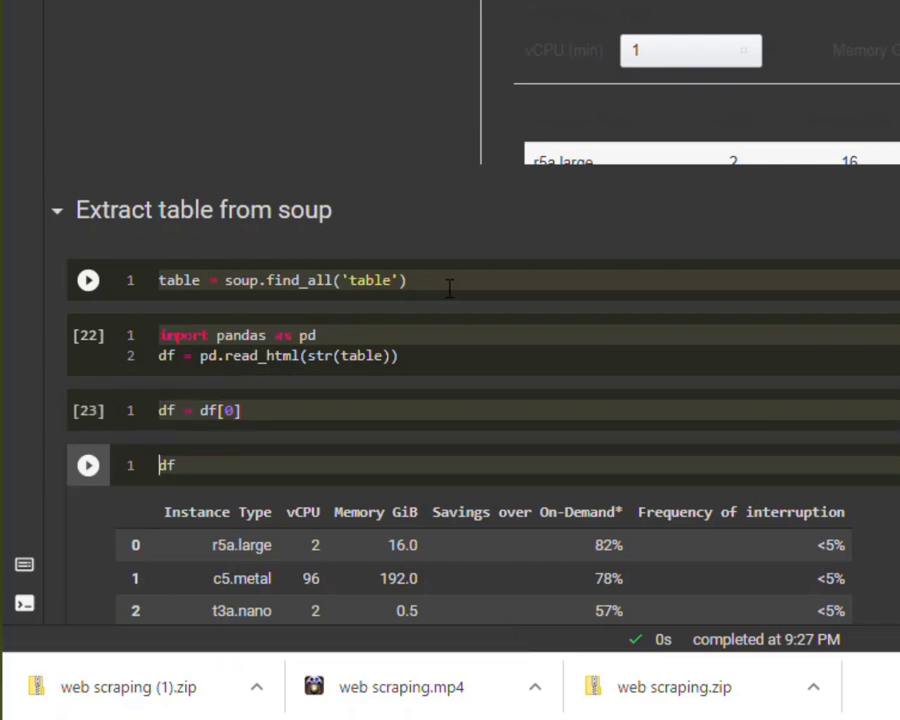
pyautogui.scroll(-3)
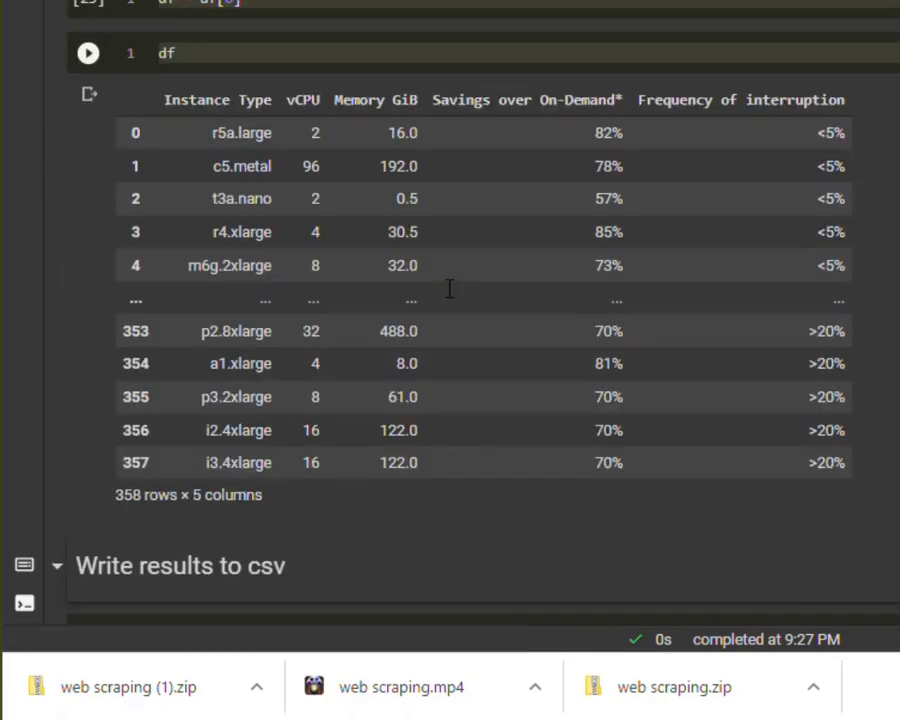
pyautogui.moveTo(368, 308)
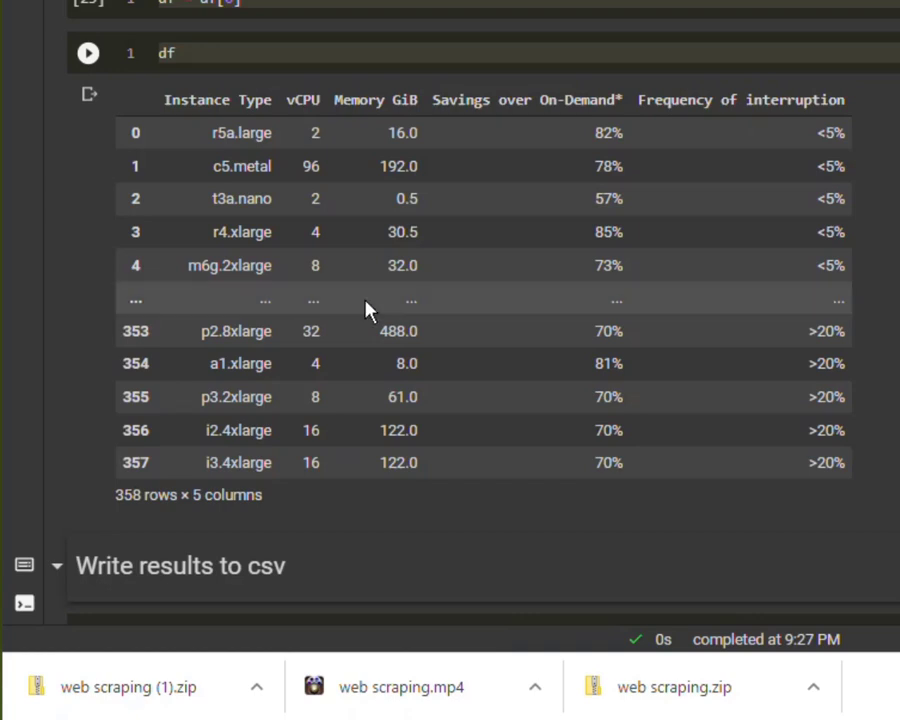
pyautogui.moveTo(688, 380)
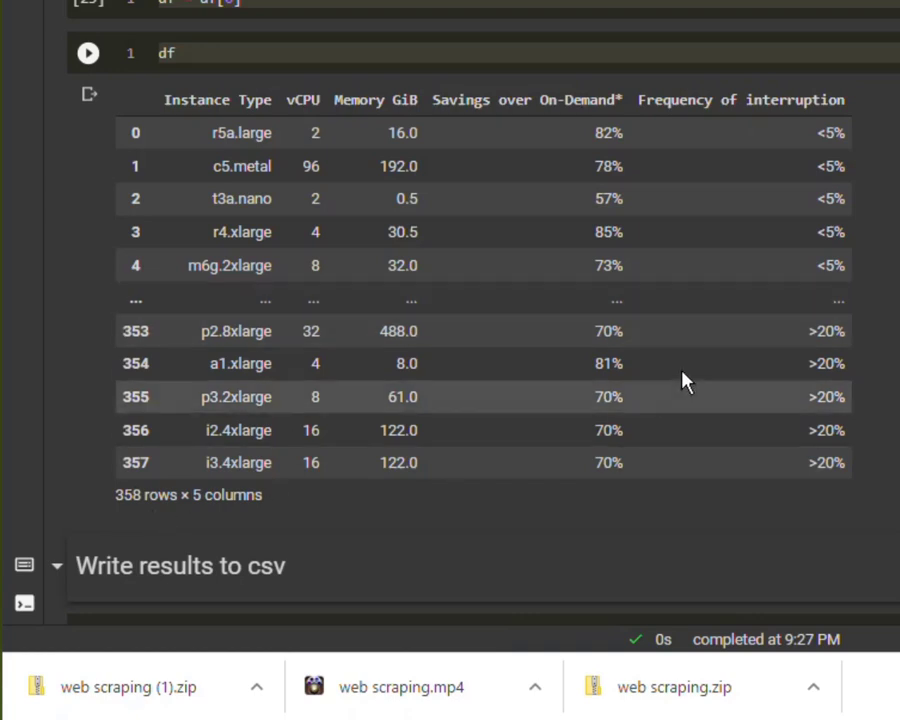
pyautogui.moveTo(168, 112)
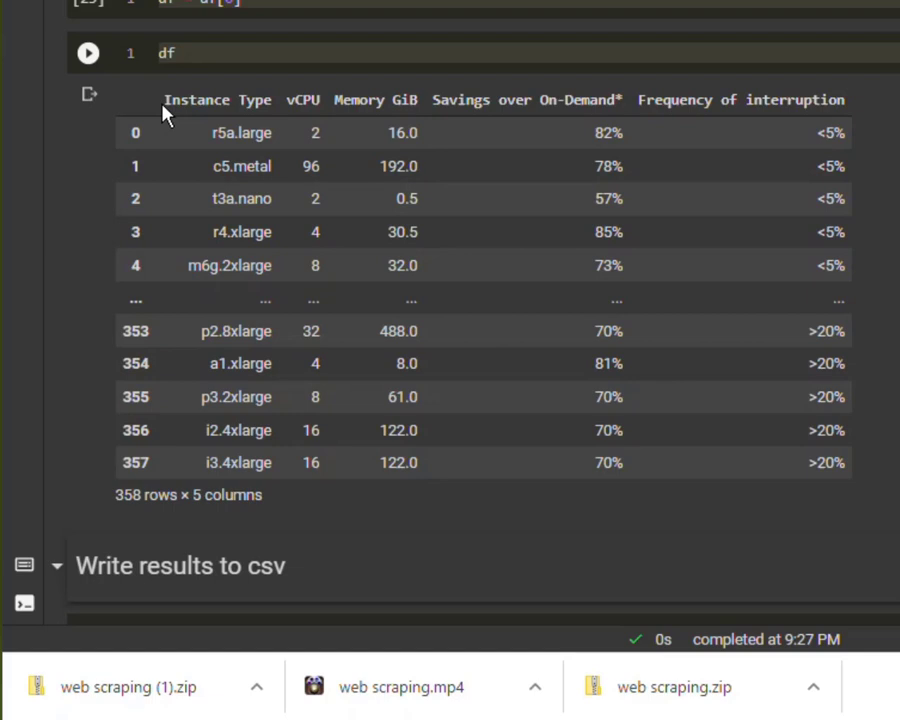
pyautogui.click(88, 52)
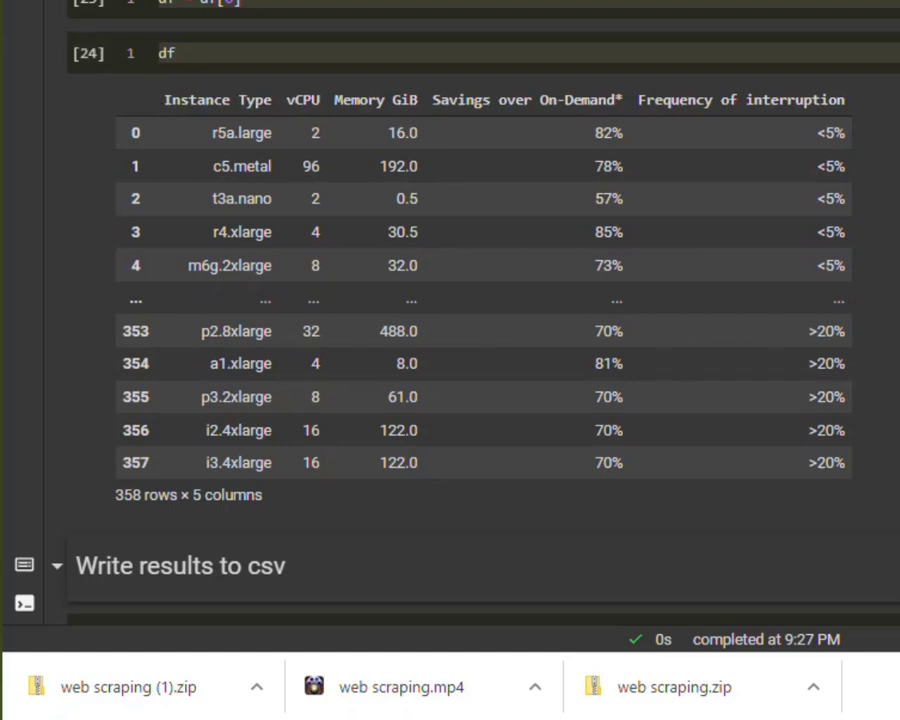
# Step: Write the DataFrame to spot_instance_advisor_data.csv and close the web driver
pyautogui.scroll(-3)
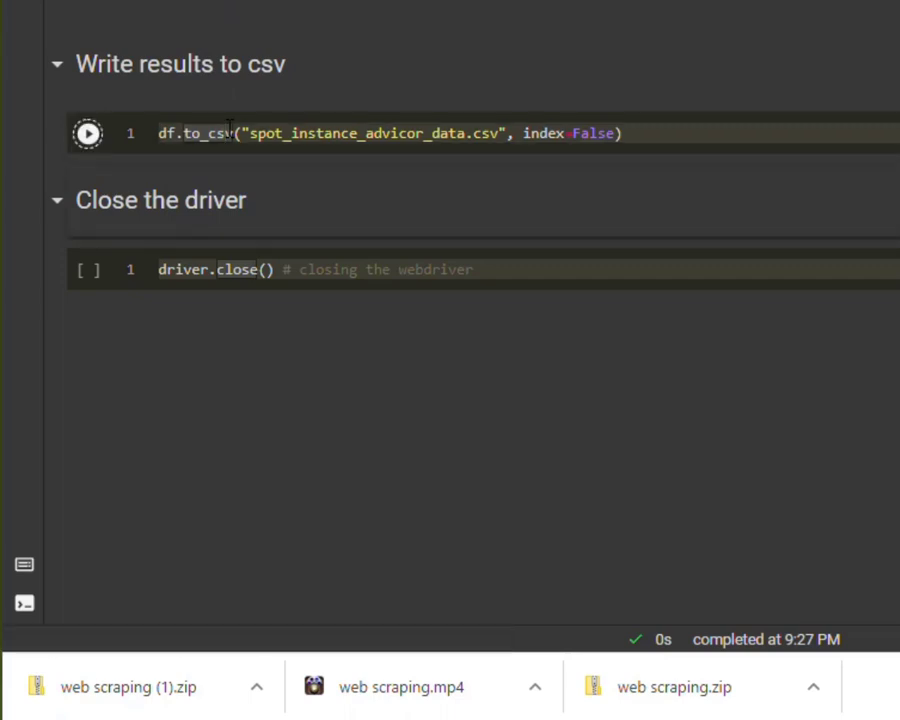
pyautogui.click(88, 268)
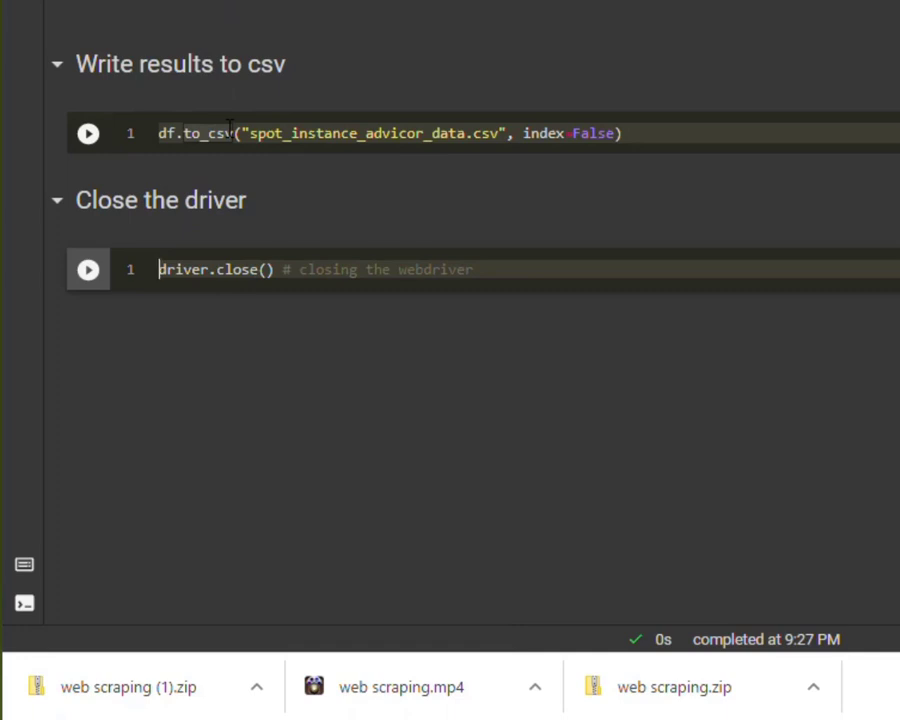
pyautogui.click(88, 268)
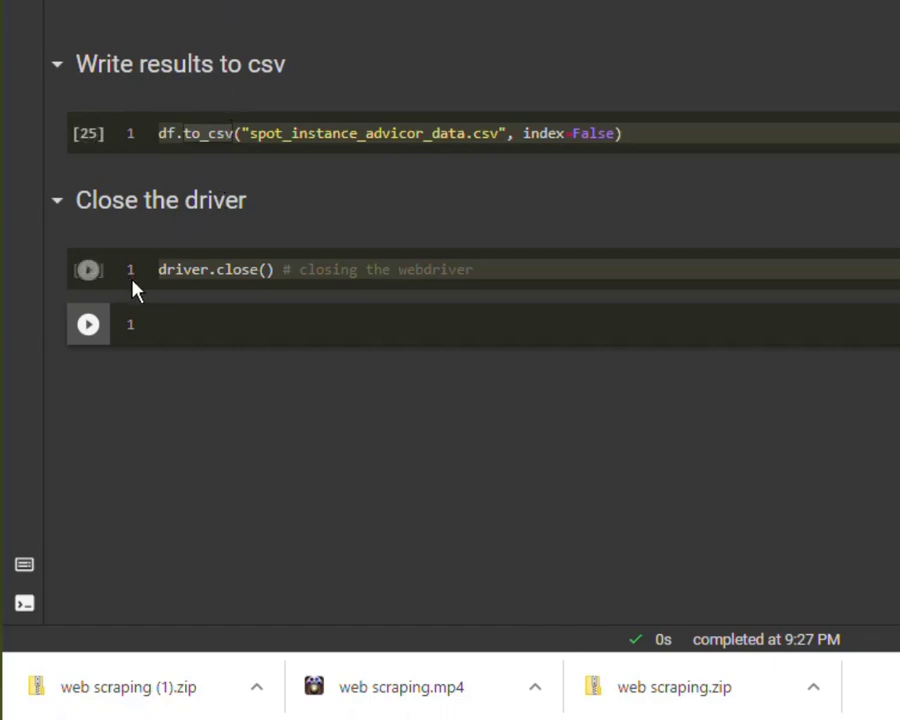
pyautogui.click(88, 268)
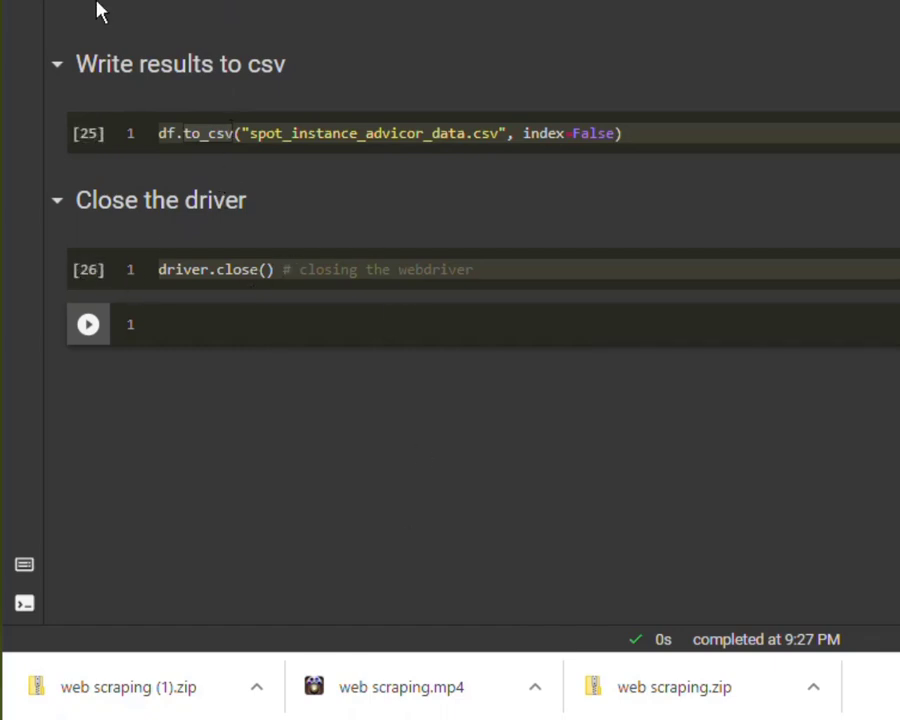